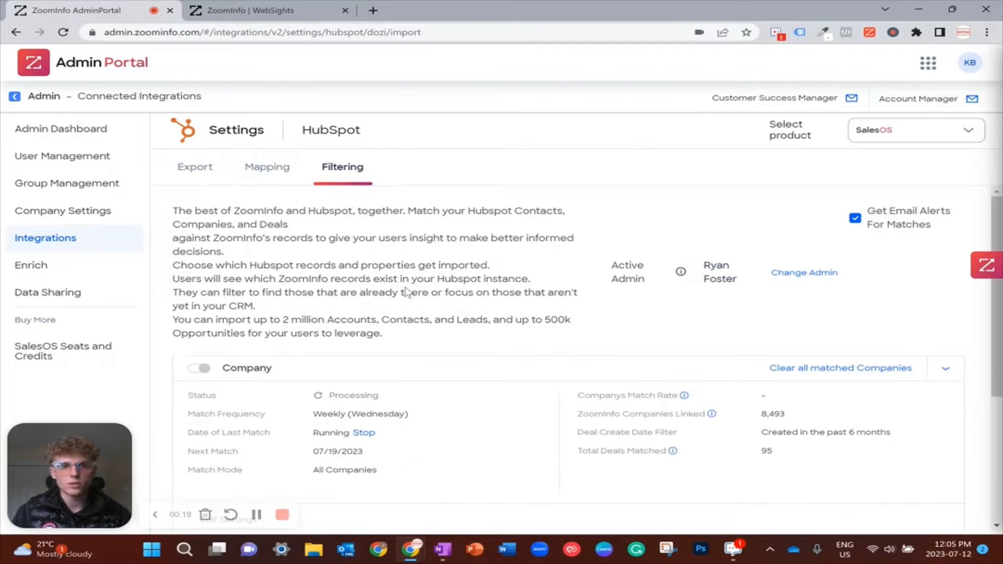
mouse_move(875, 53)
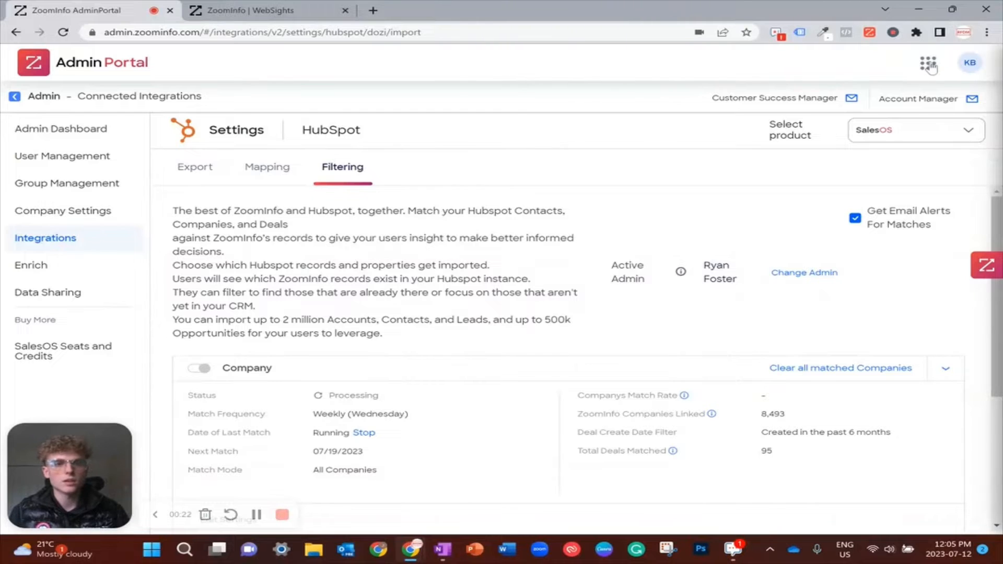
Stop the running HubSpot Company match so it reads Completed - Stopped with 8,499 companies linked.
click(927, 63)
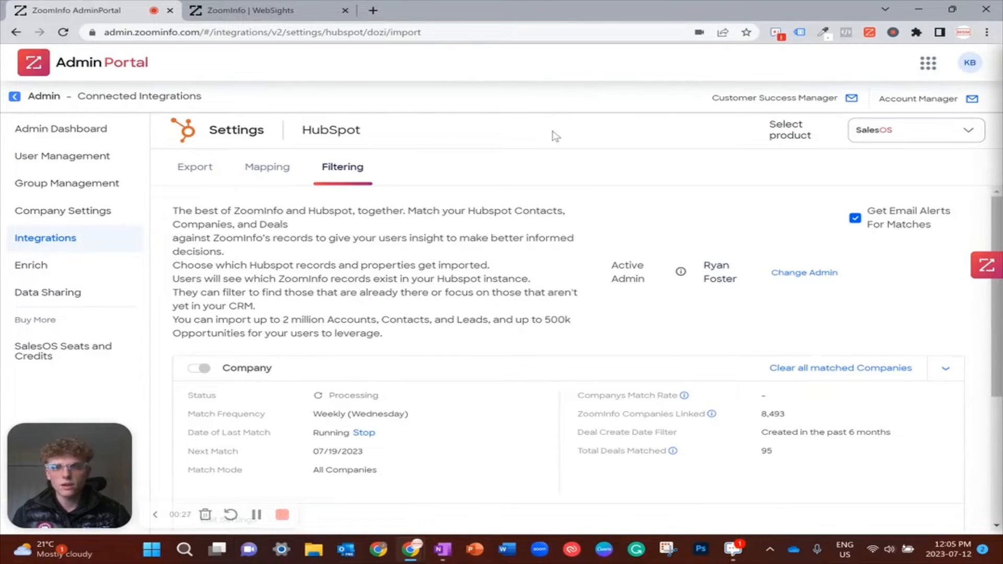
mouse_move(408, 251)
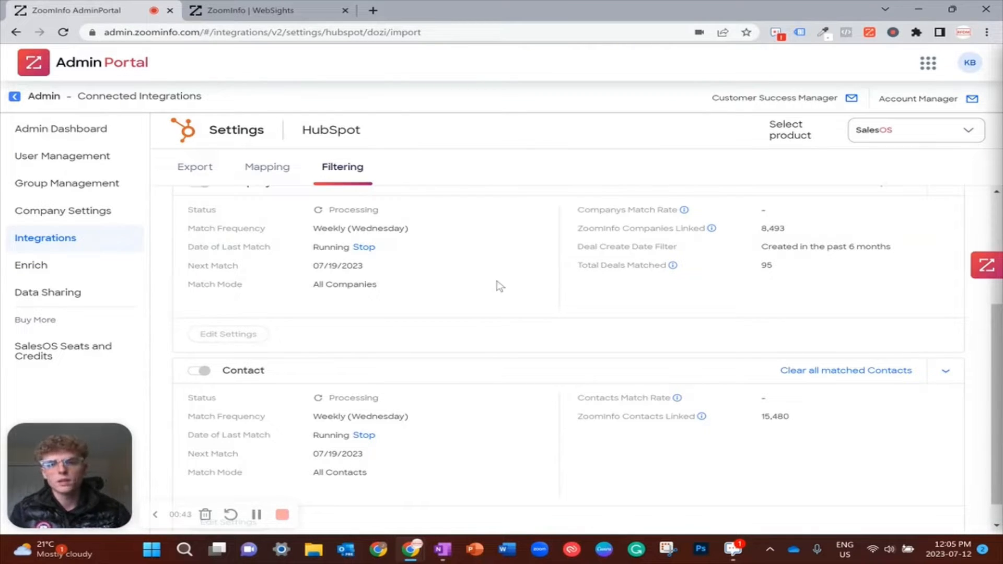
scroll(up, 3)
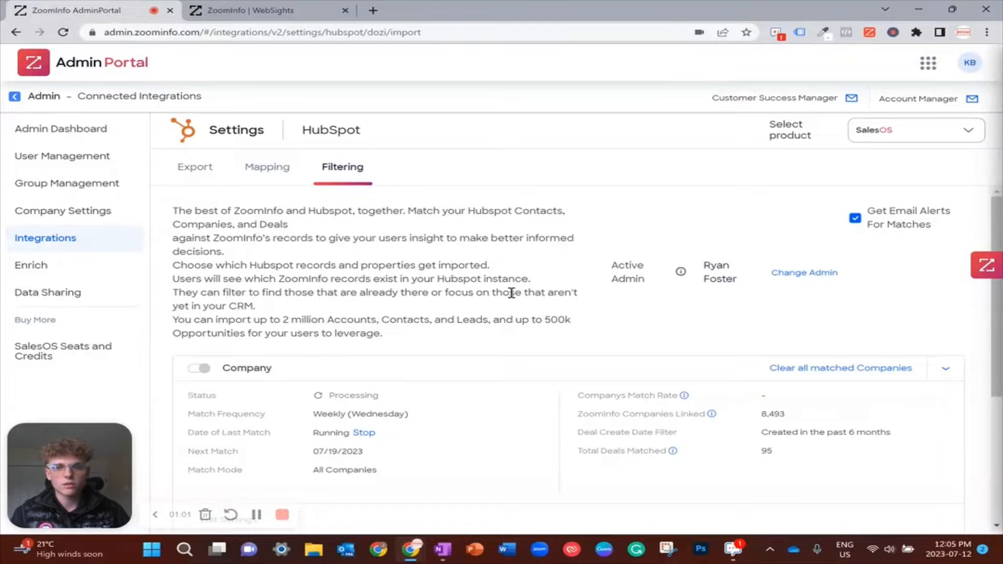
scroll(down, 3)
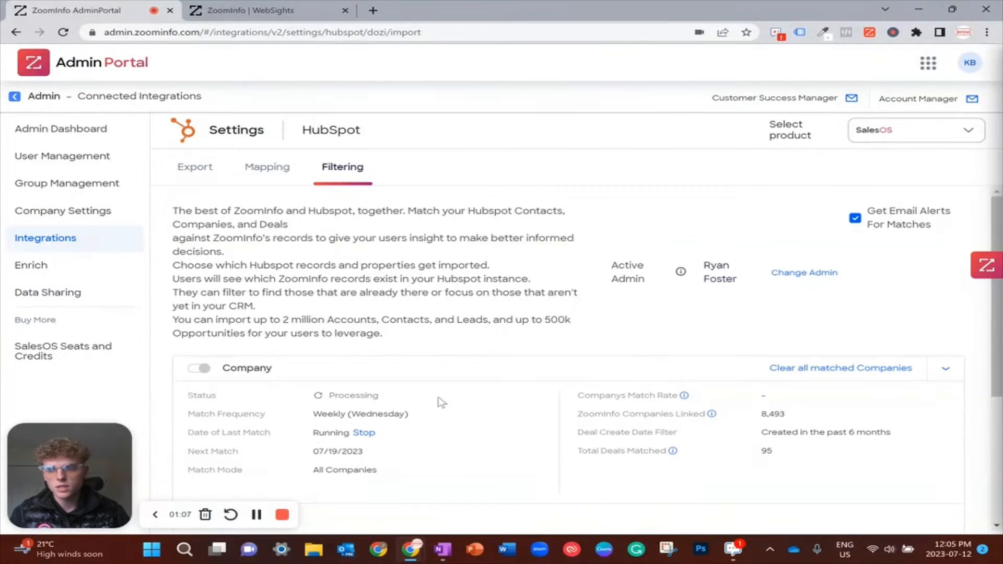
scroll(down, 3)
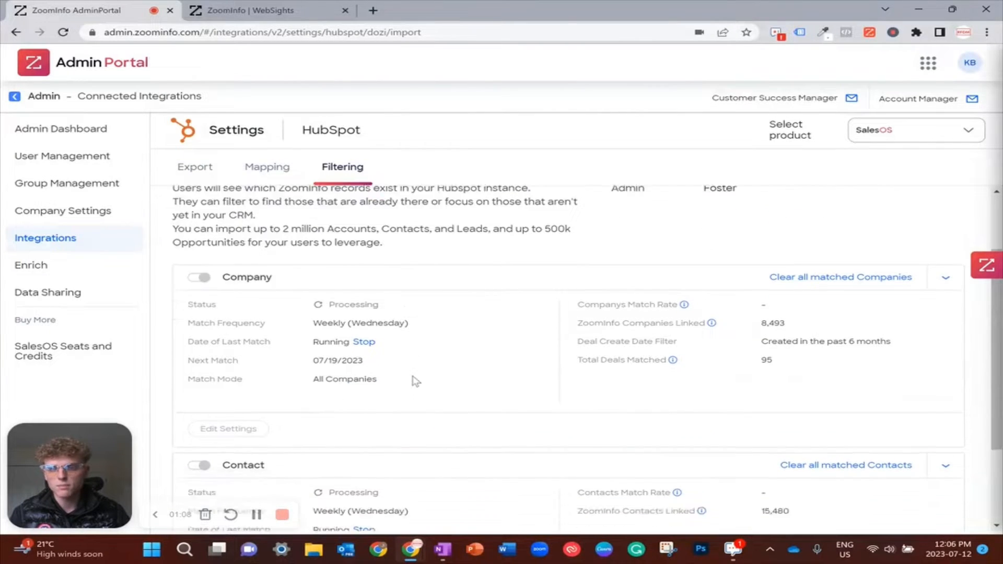
scroll(down, 3)
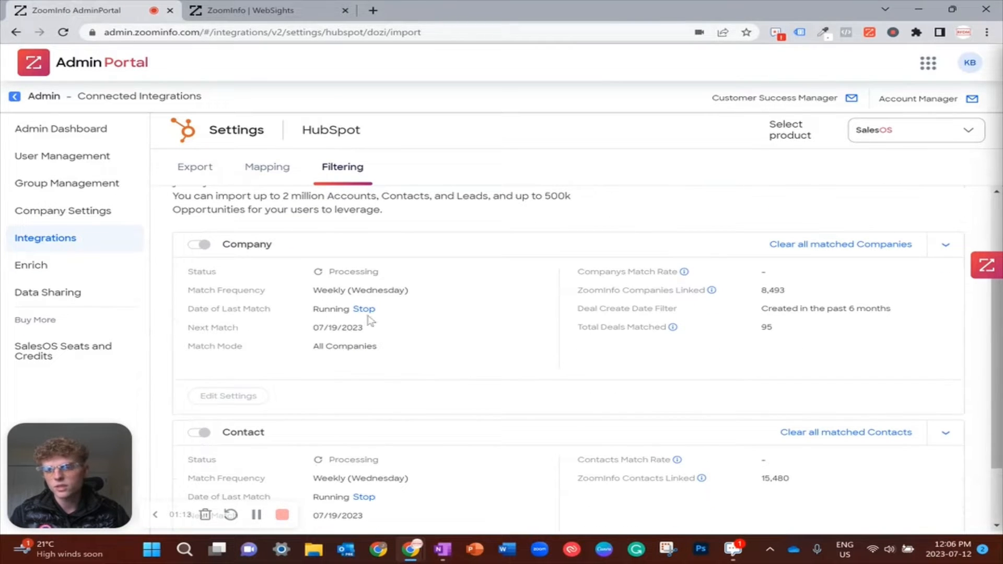
click(364, 309)
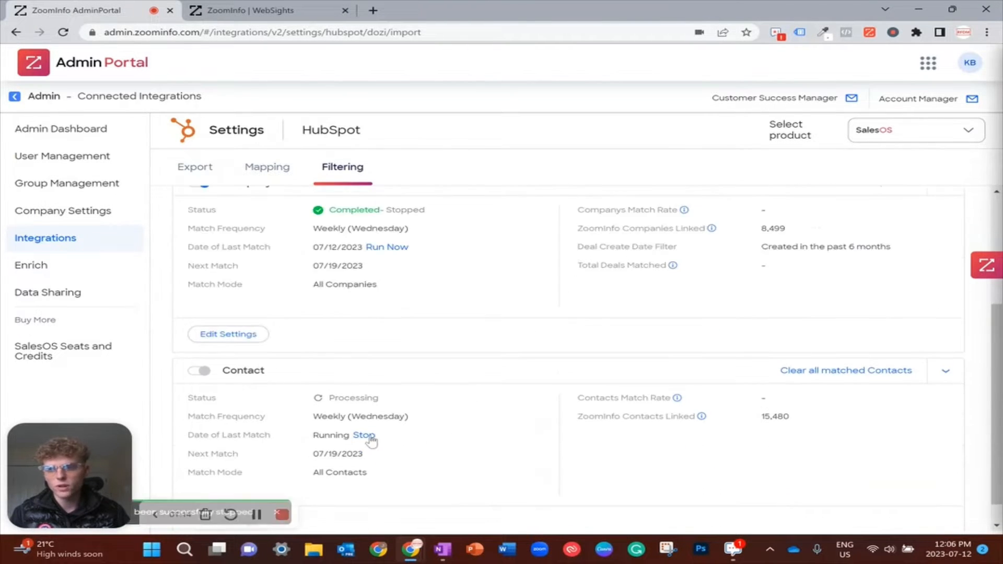
click(364, 435)
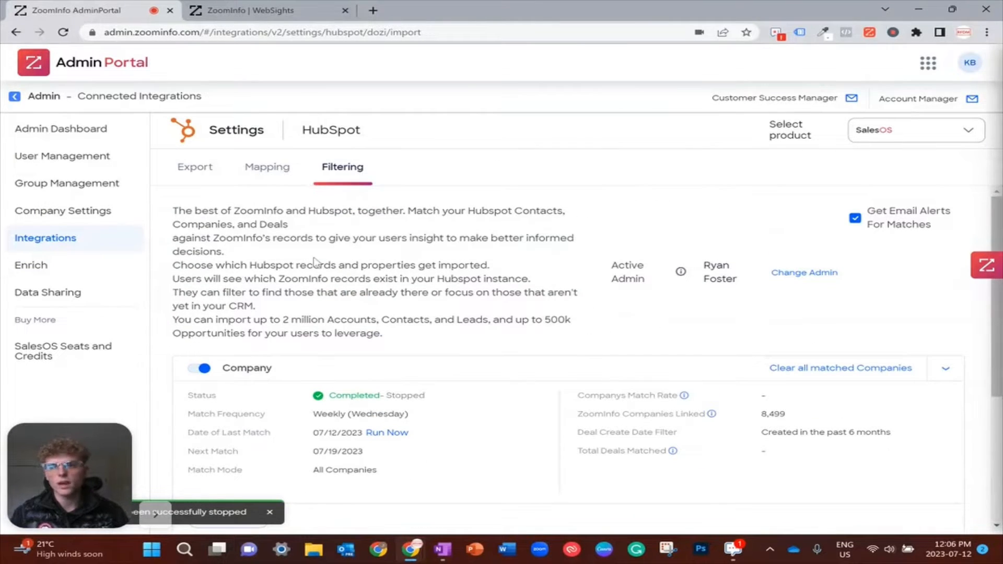
Switch to the WebSights Analytics list of 155 visitor companies from the past week.
click(262, 11)
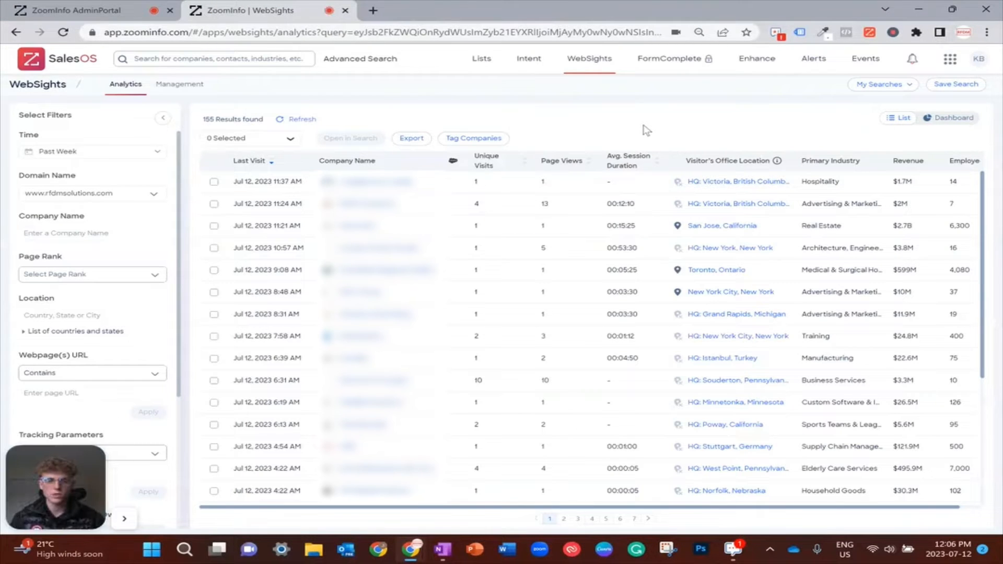
mouse_move(374, 67)
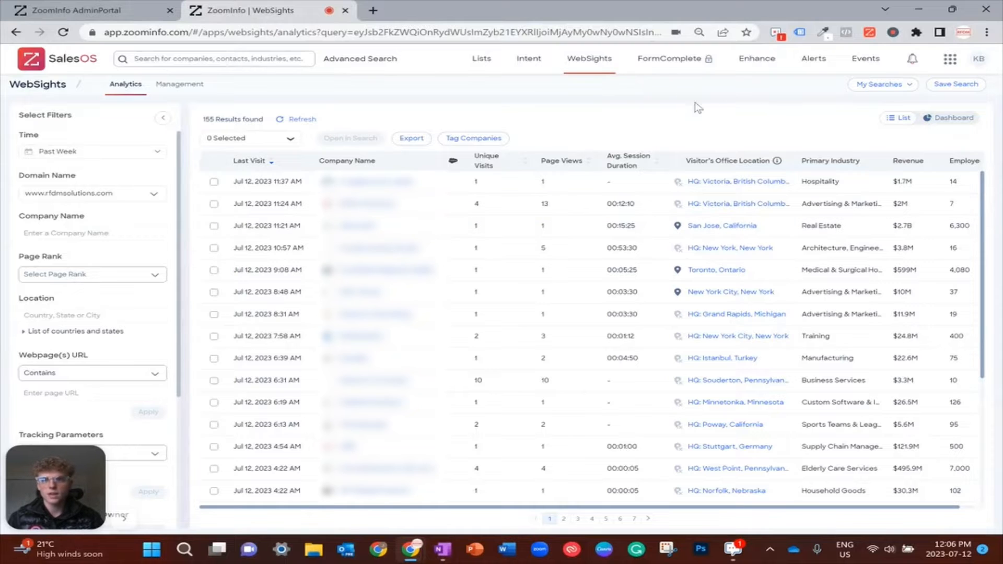
mouse_move(751, 106)
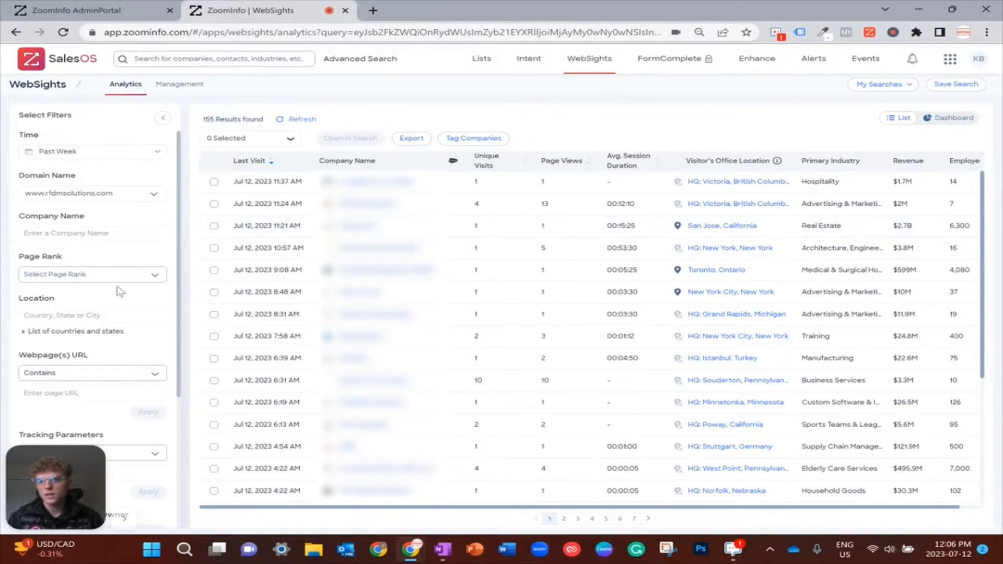
mouse_move(582, 105)
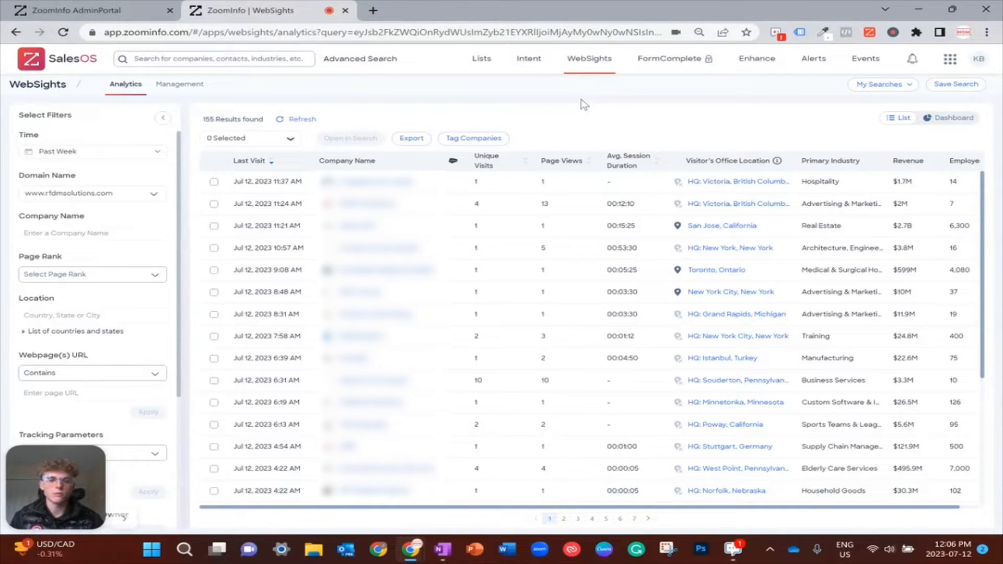
mouse_move(136, 283)
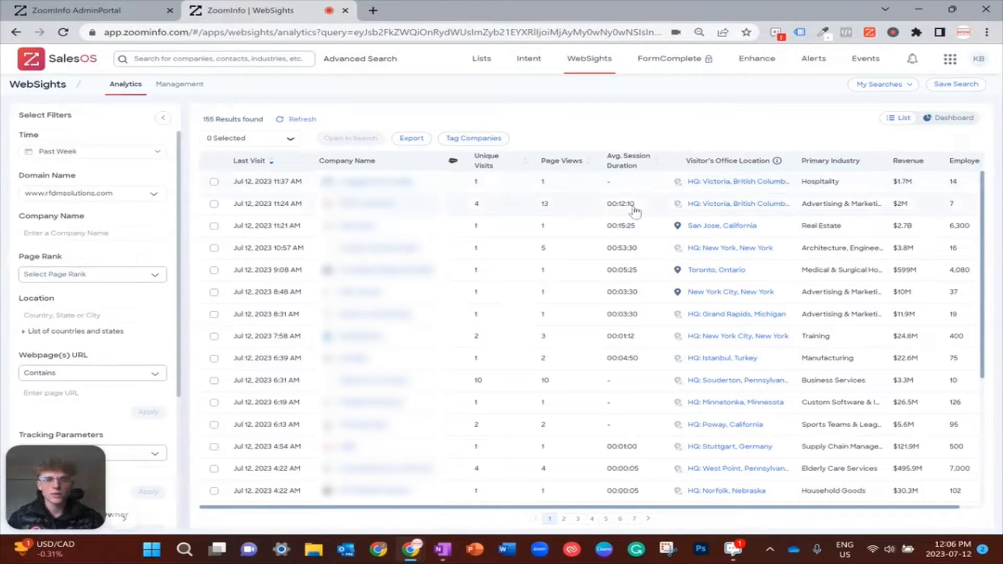
scroll(down, 3)
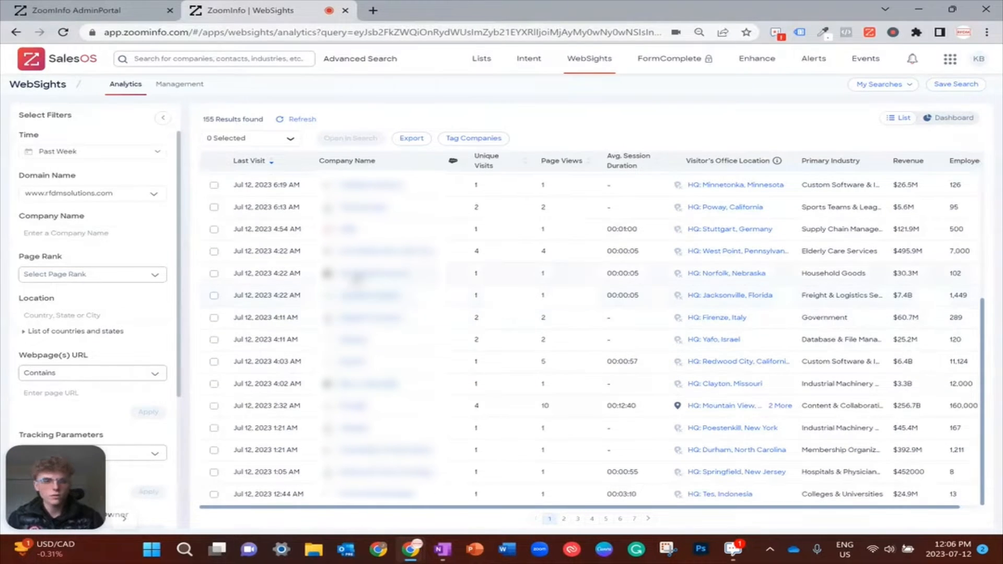
scroll(down, 3)
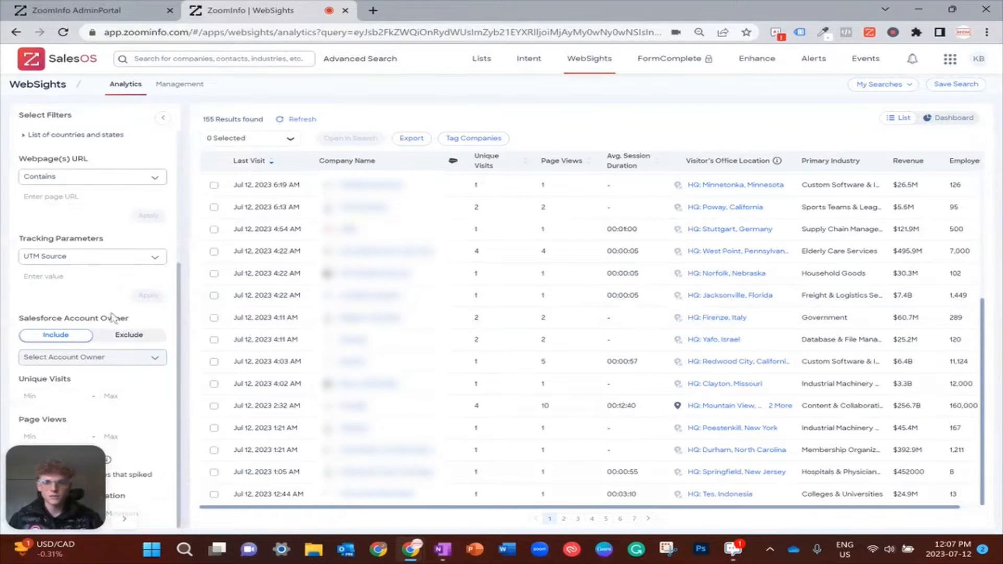
mouse_move(96, 394)
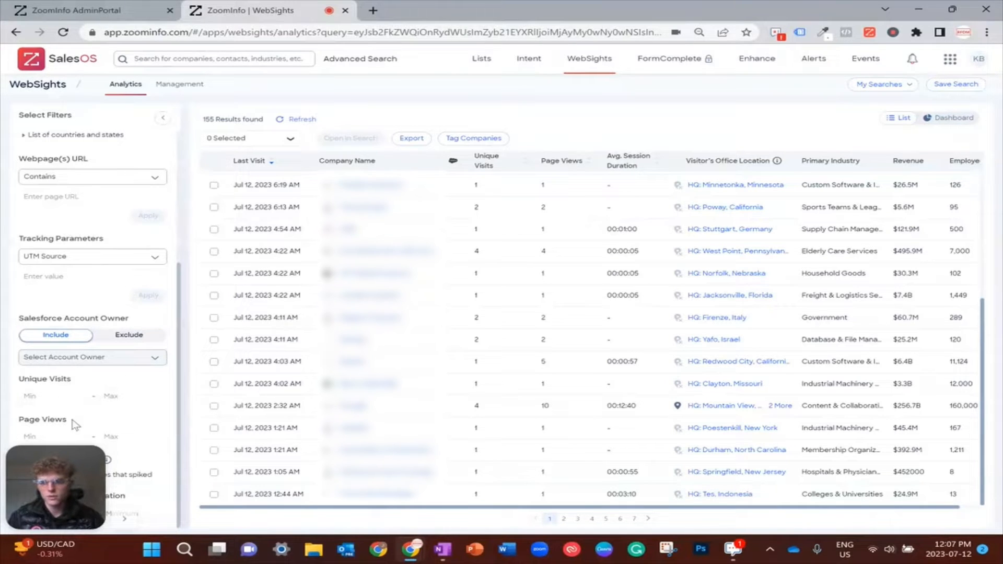
mouse_move(55, 392)
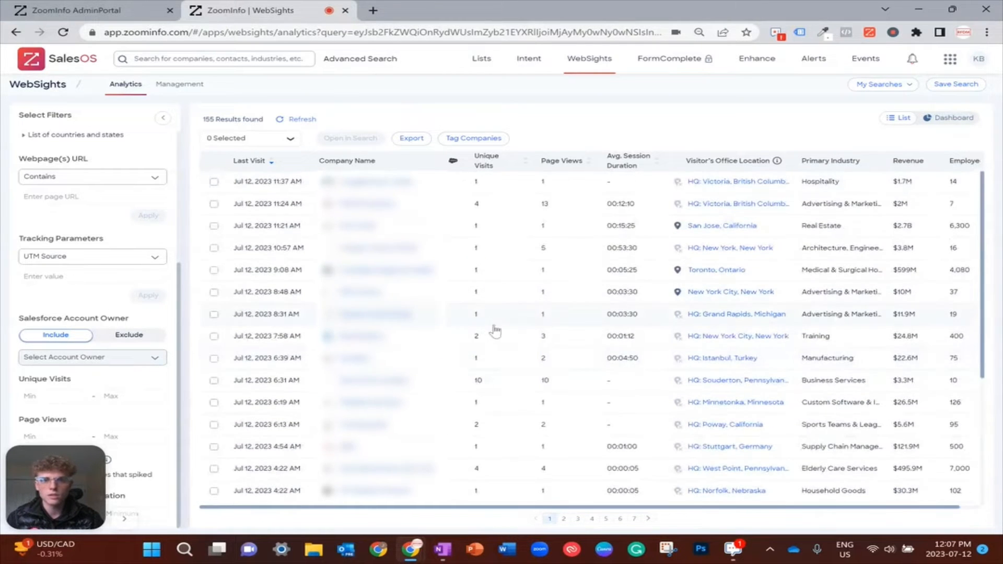
scroll(down, 3)
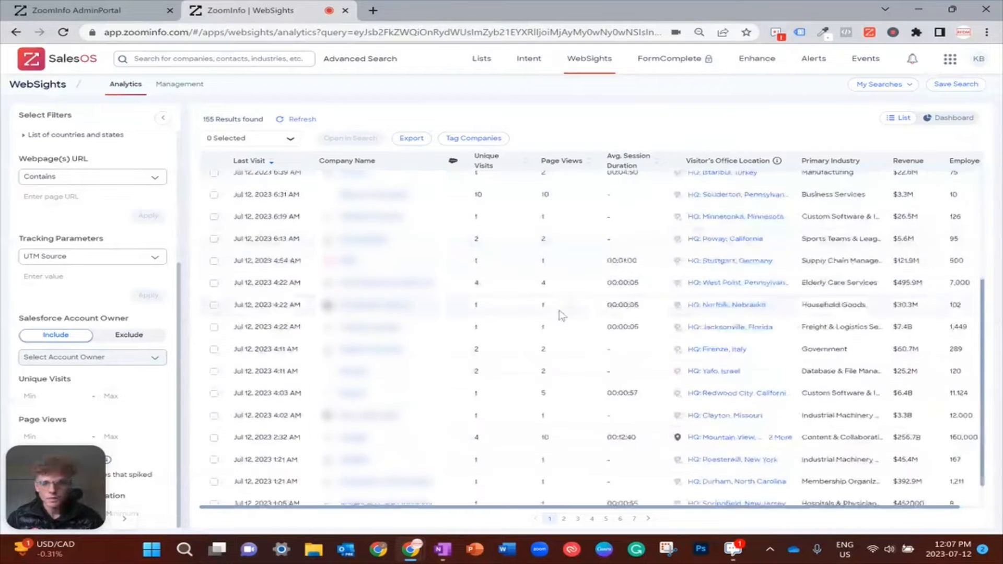
scroll(down, 3)
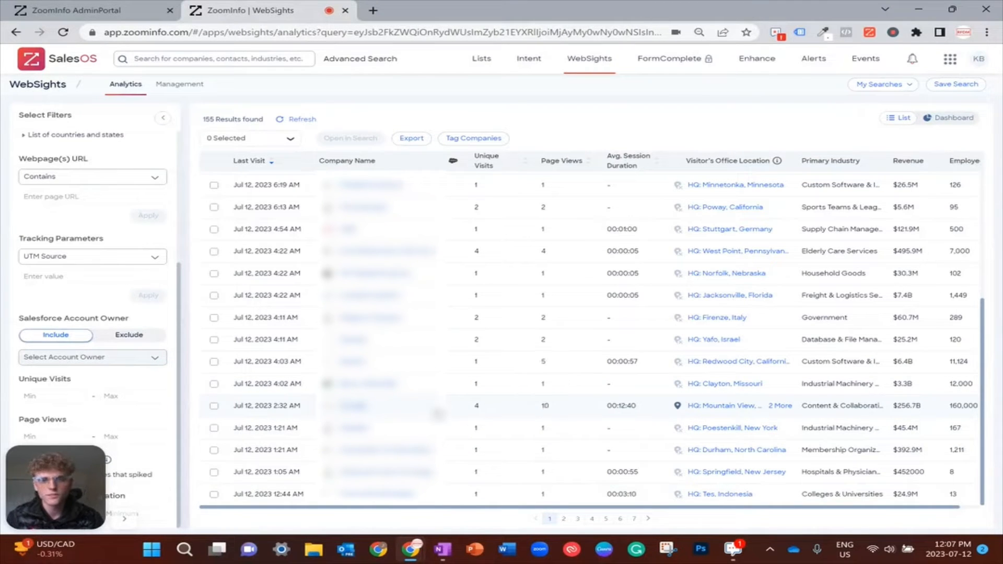
mouse_move(624, 448)
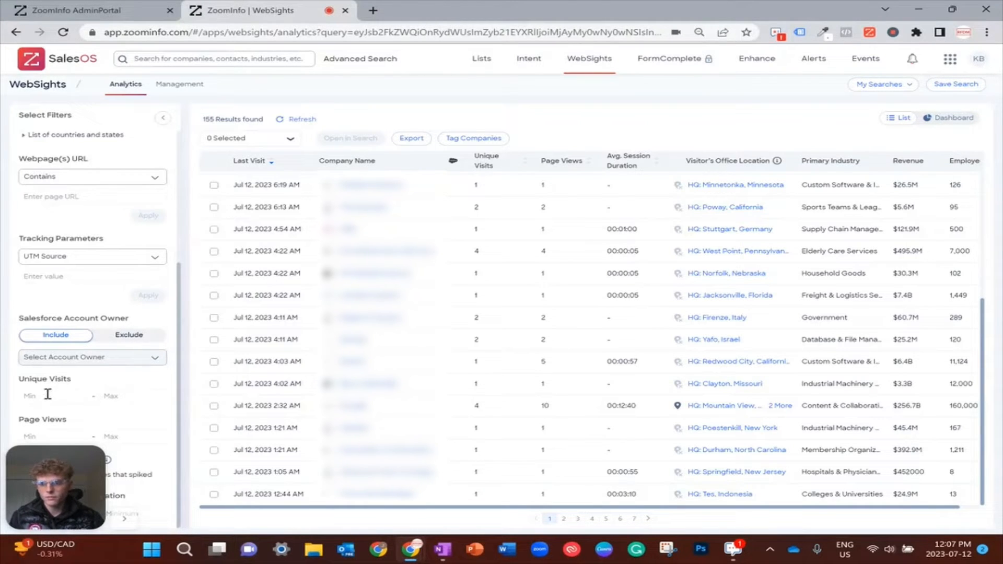
Filter the visitor list to a minimum of 2 unique visits, leaving 17 companies.
click(53, 396)
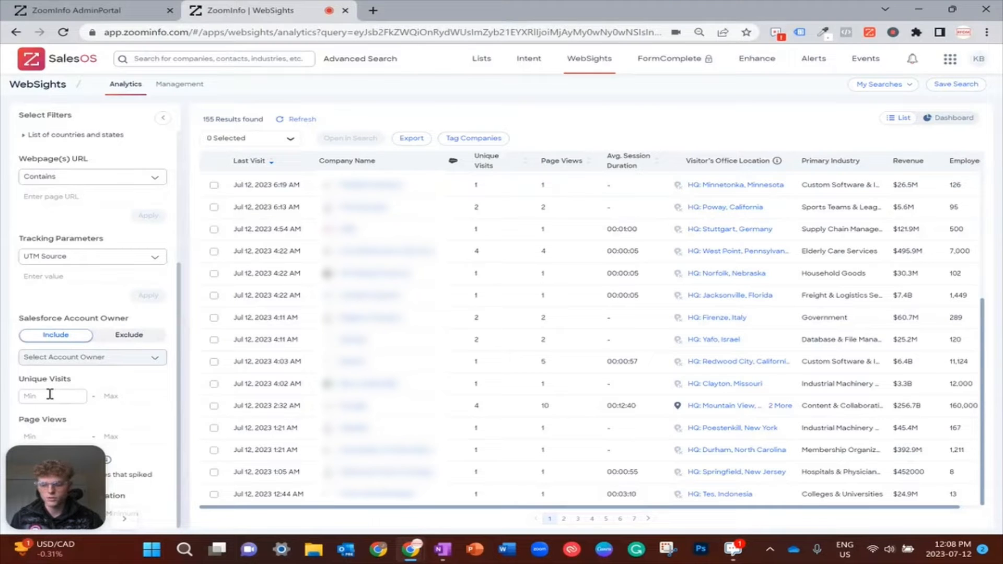
text(2)
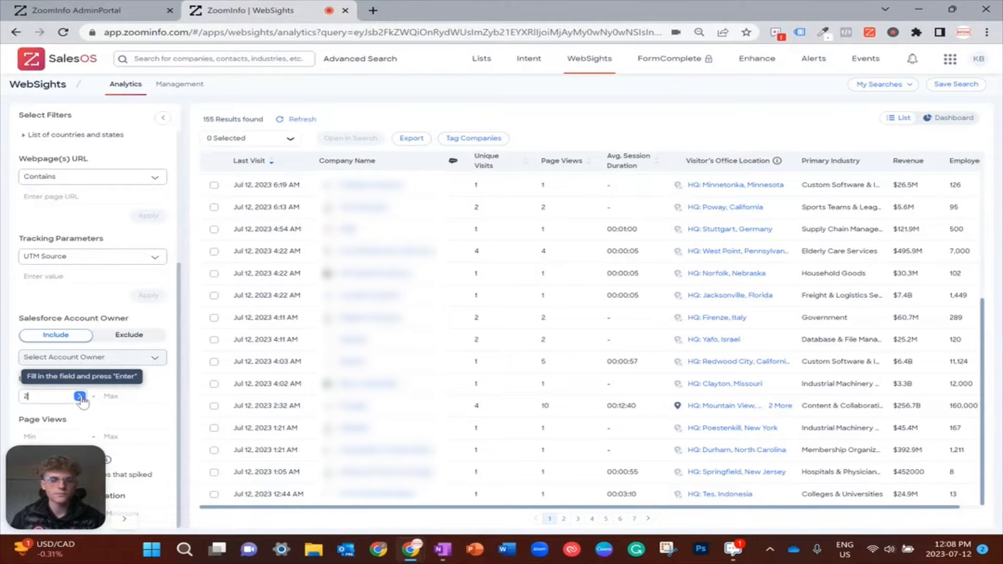
key(Enter)
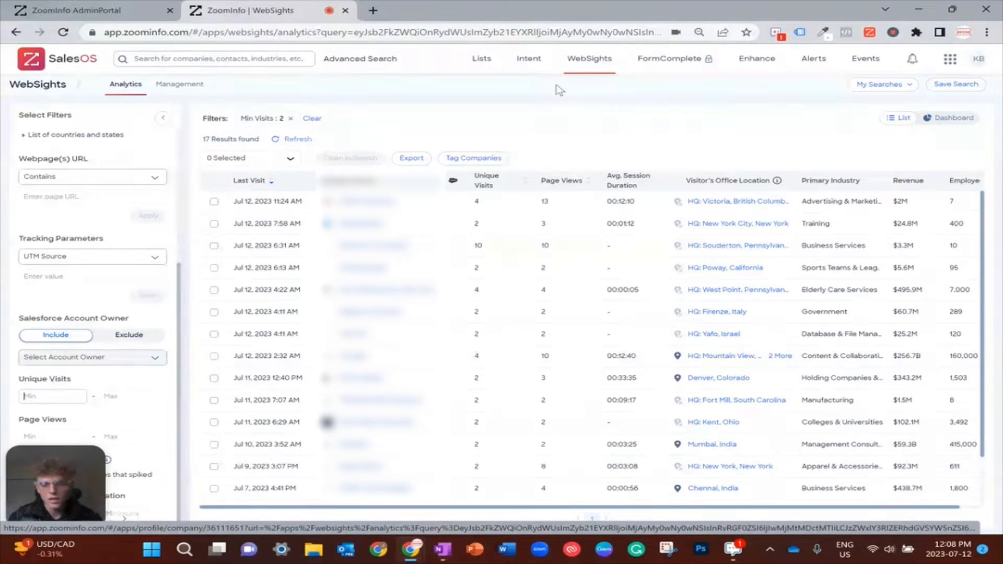
scroll(down, 3)
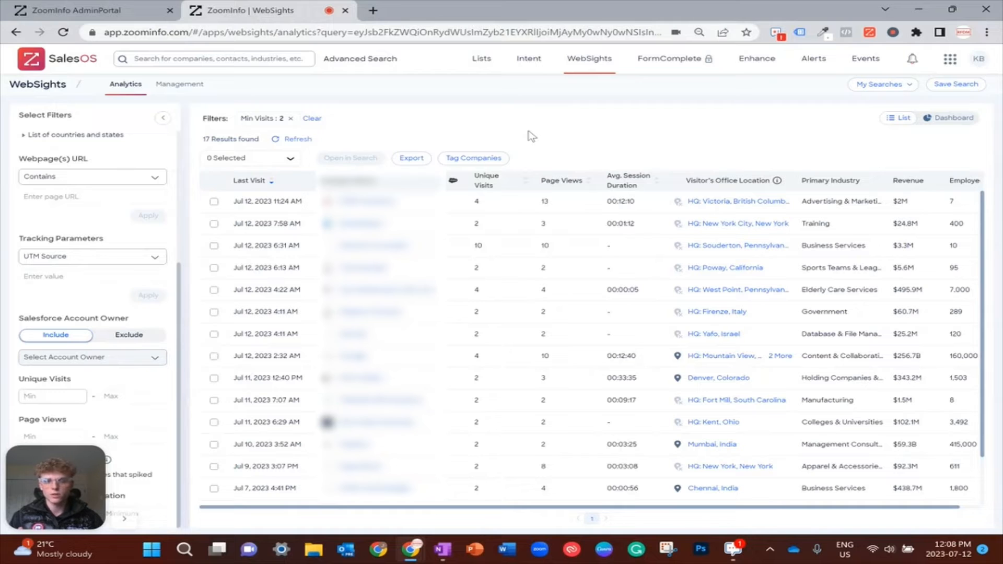
mouse_move(555, 213)
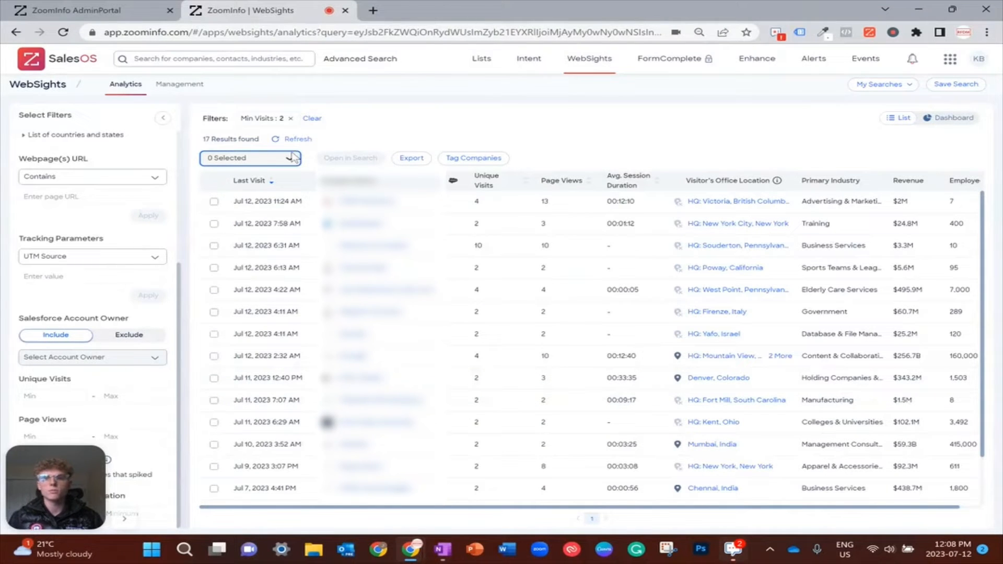
Select all 17 filtered companies and open them in Company Search.
click(249, 157)
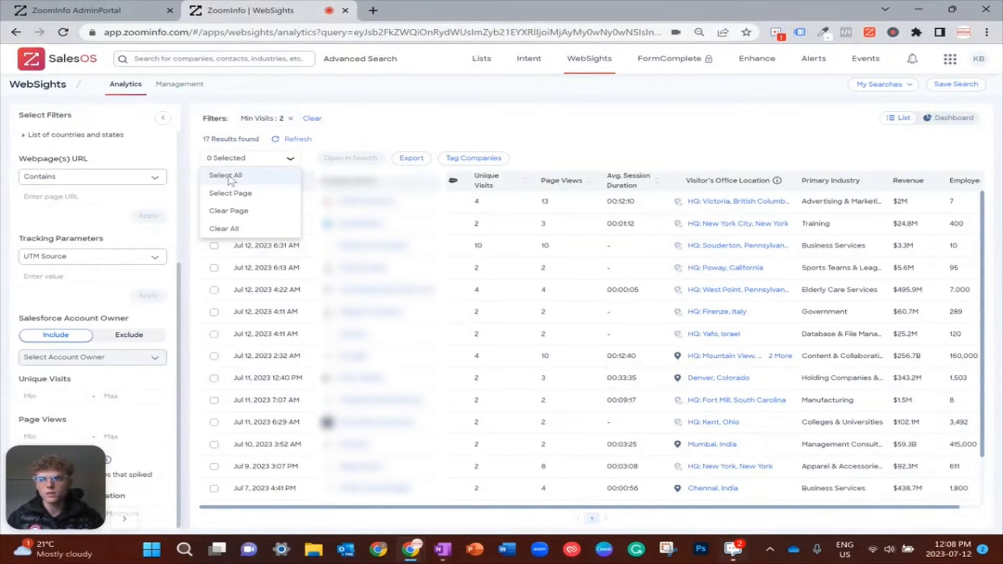
click(226, 176)
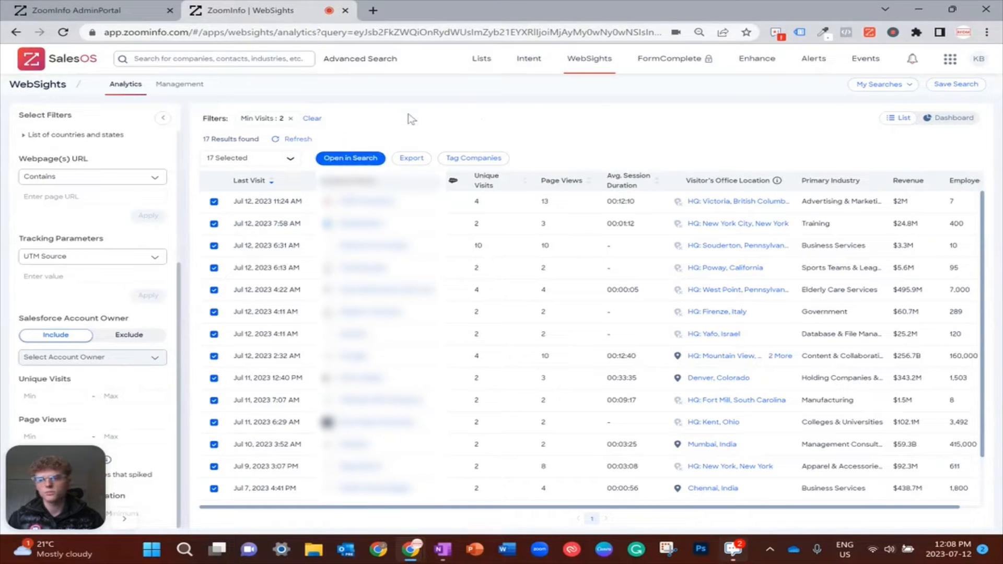
click(350, 158)
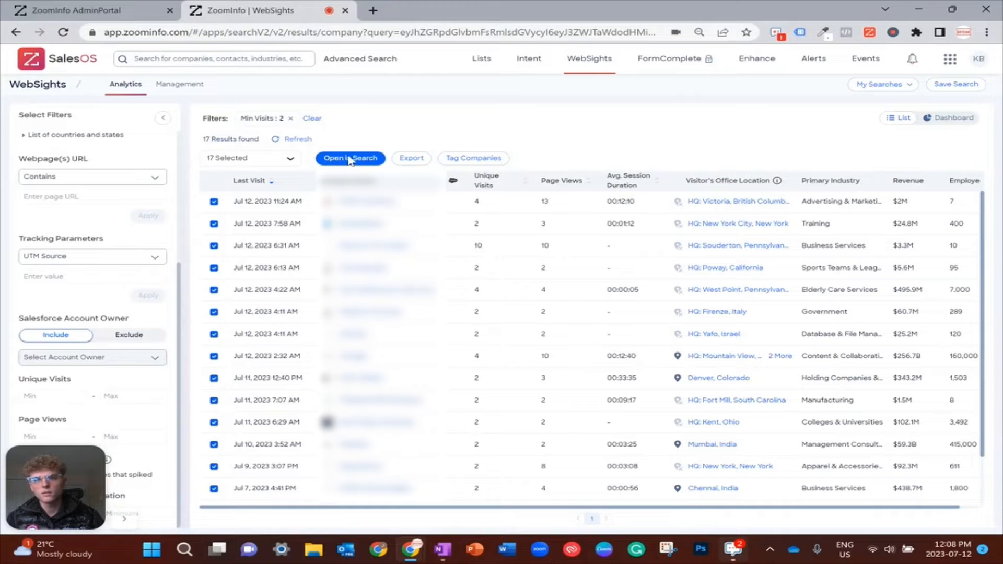
click(350, 158)
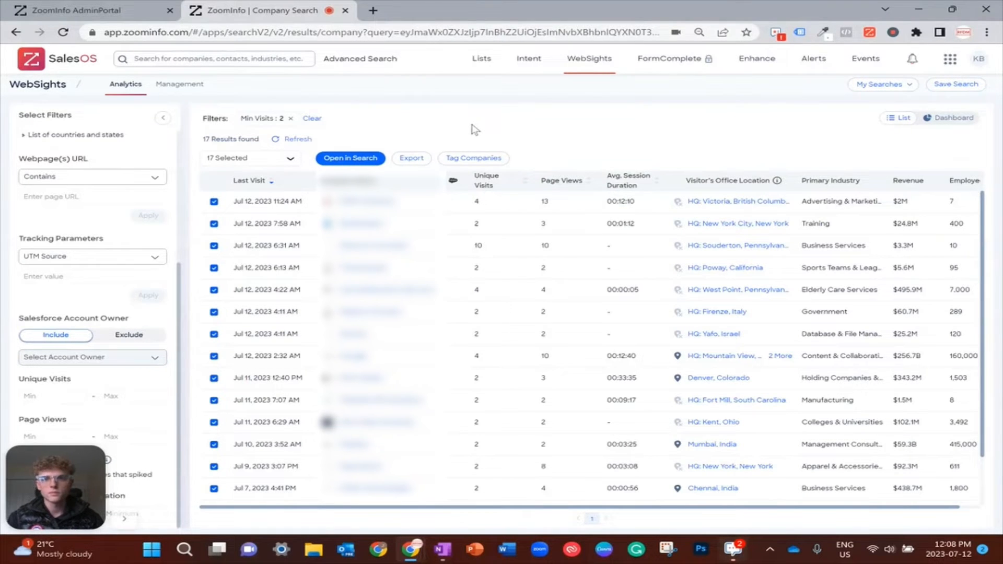
mouse_move(124, 524)
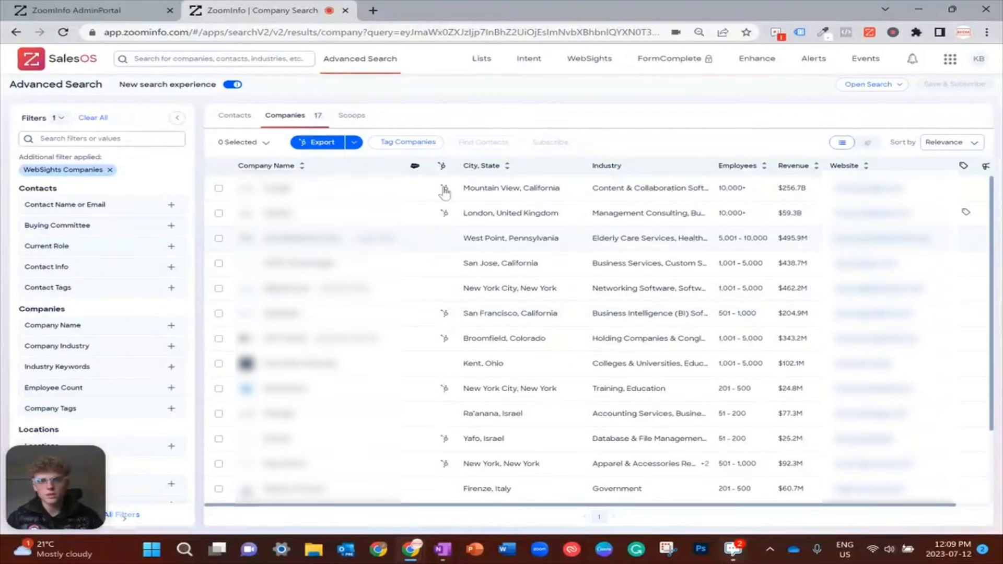
mouse_move(444, 188)
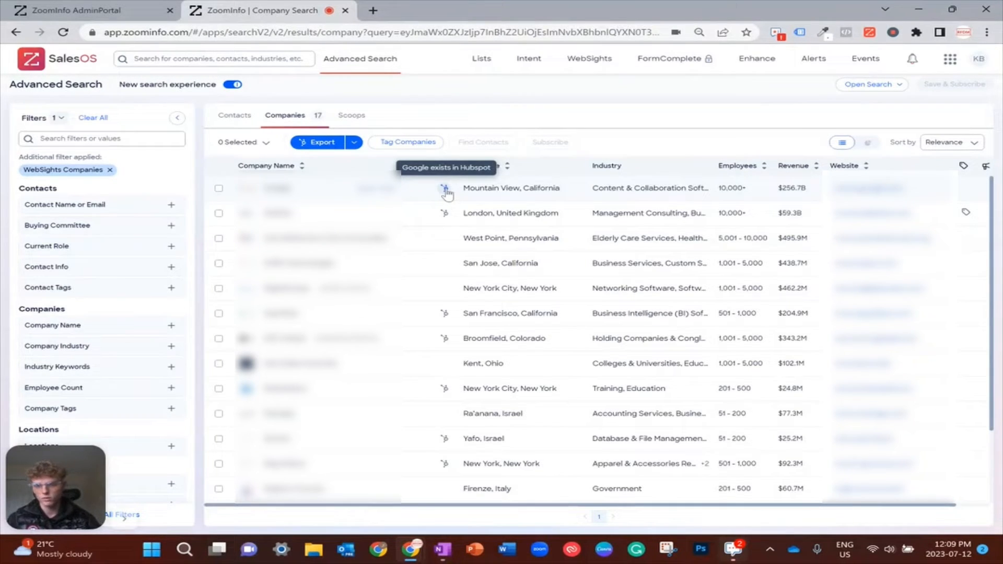
mouse_move(441, 238)
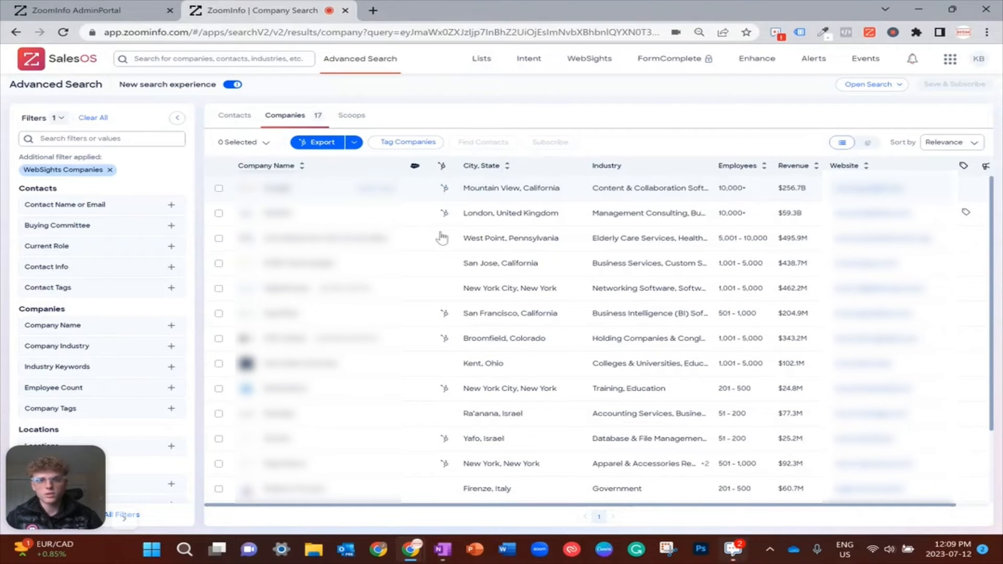
Add a HubSpot Contact Owner filter for All HubSpot Contacts, narrowing results to 9 companies.
scroll(down, 3)
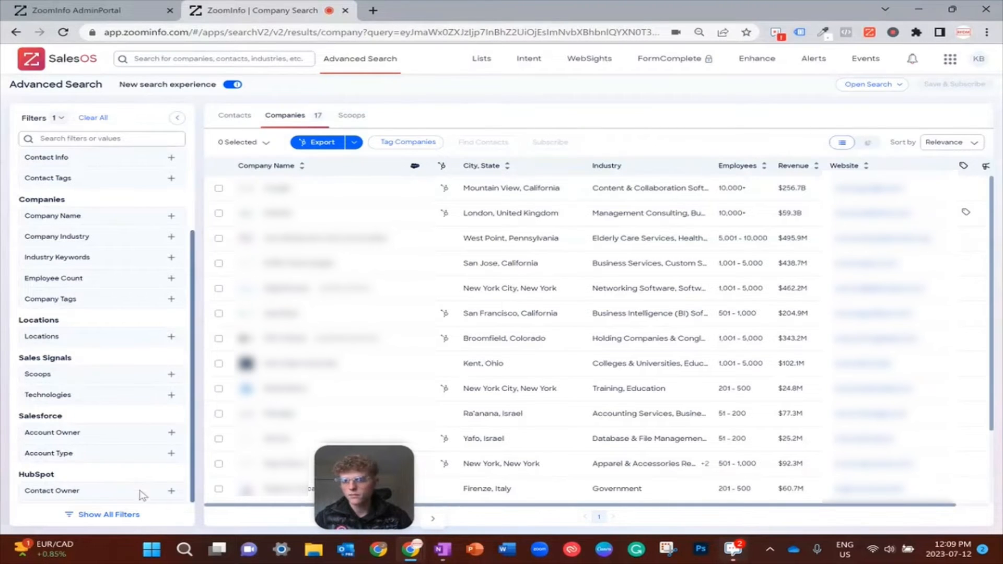
mouse_move(129, 444)
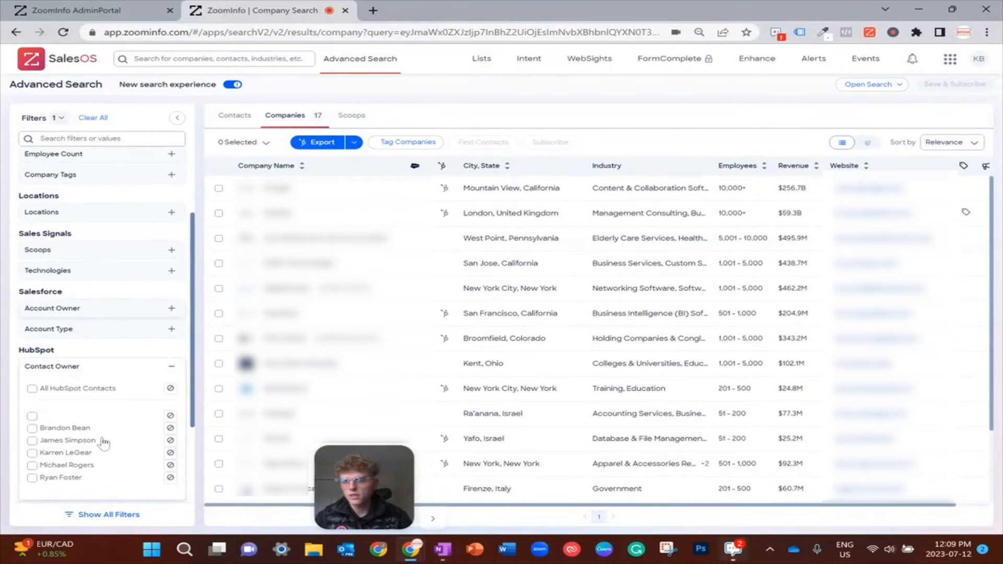
mouse_move(95, 394)
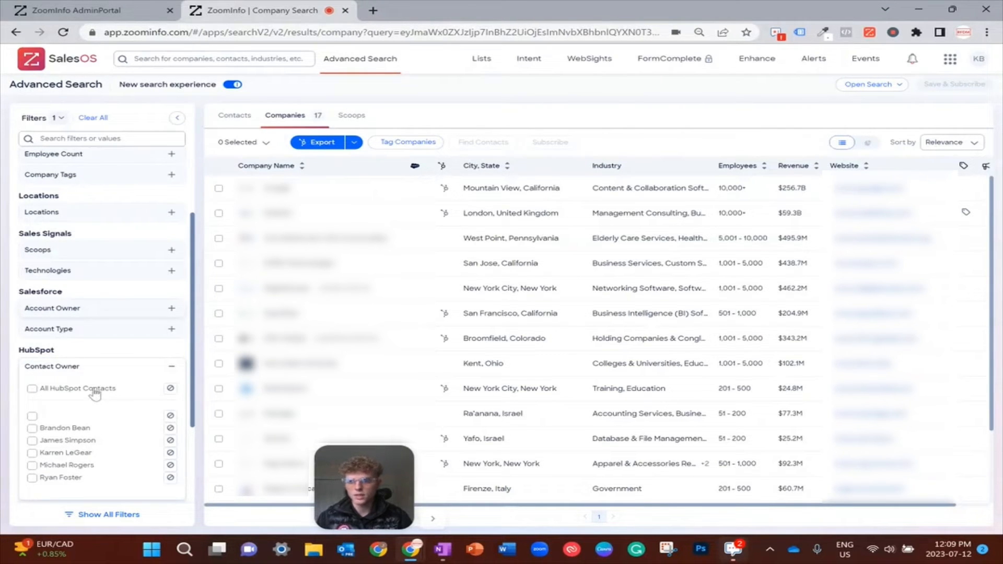
mouse_move(109, 377)
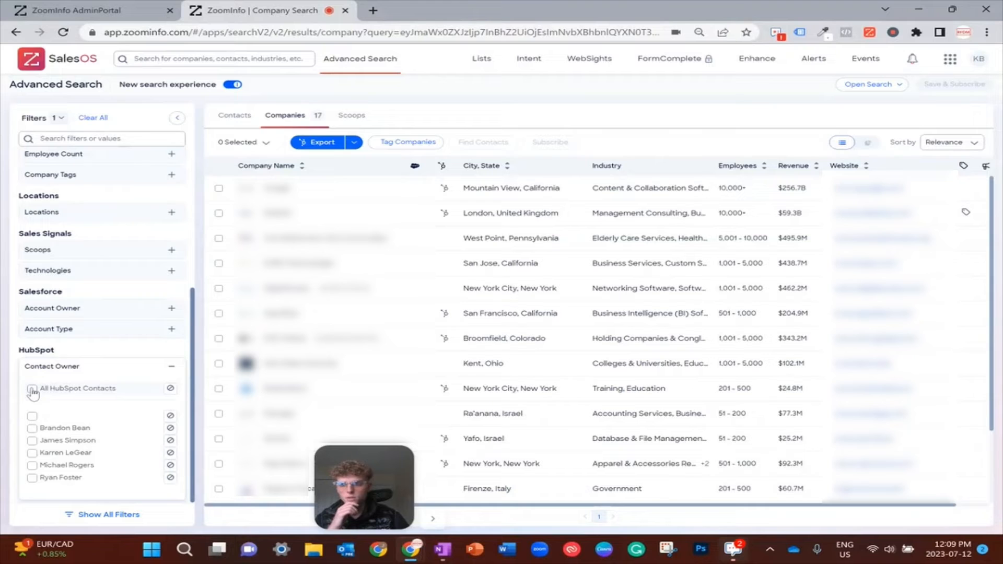
click(32, 389)
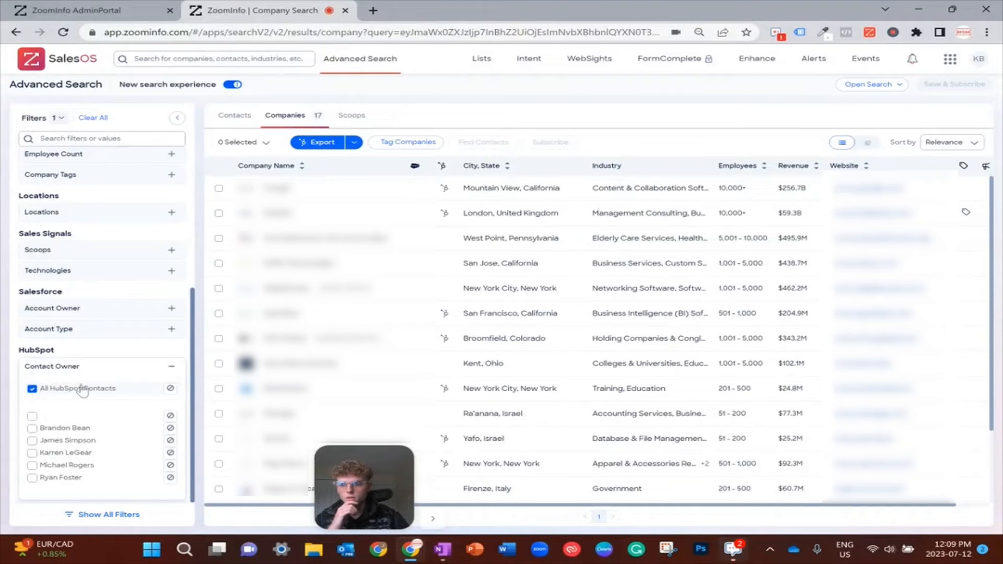
mouse_move(104, 374)
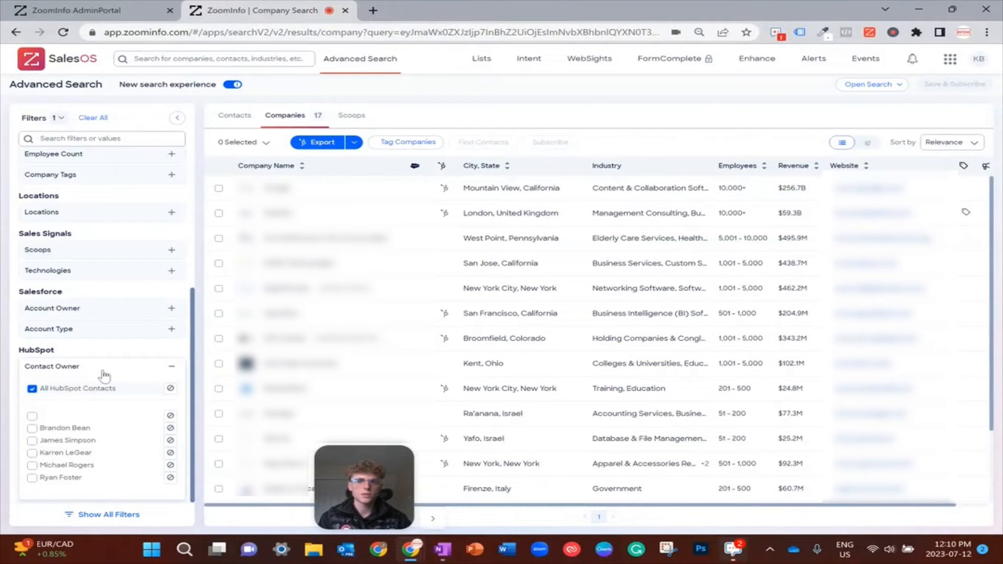
click(32, 388)
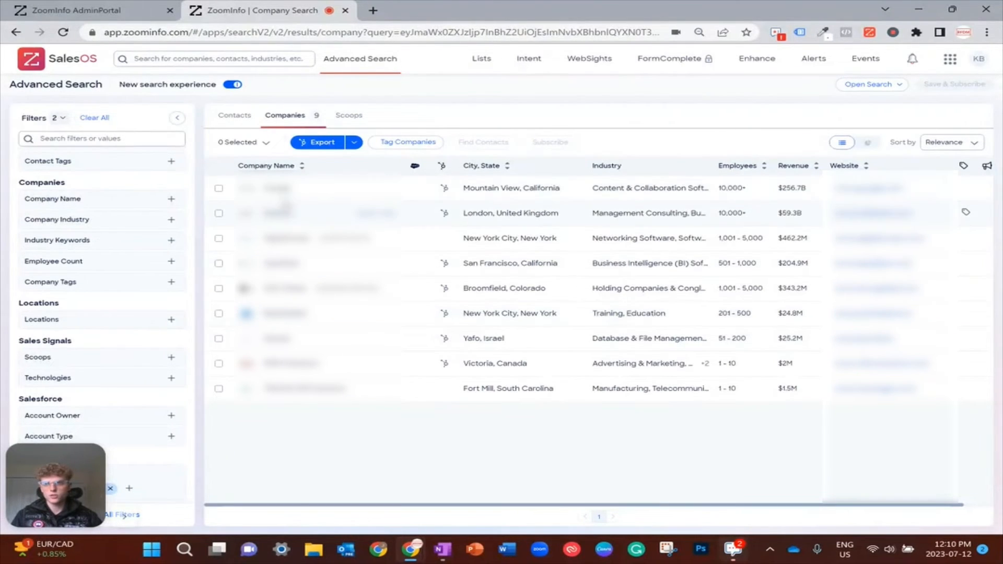
mouse_move(277, 187)
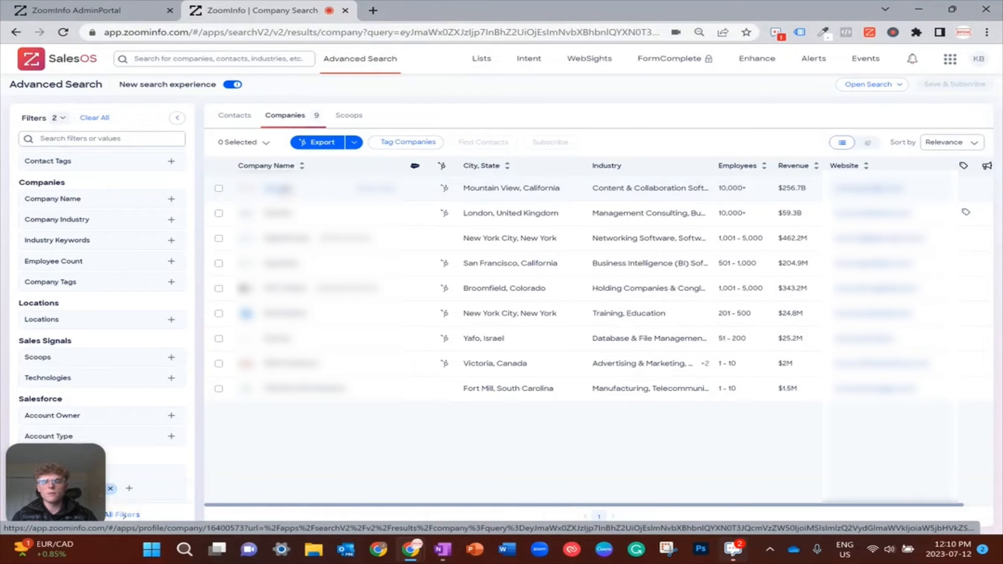
Open the top company's profile from the 9 filtered results.
click(278, 187)
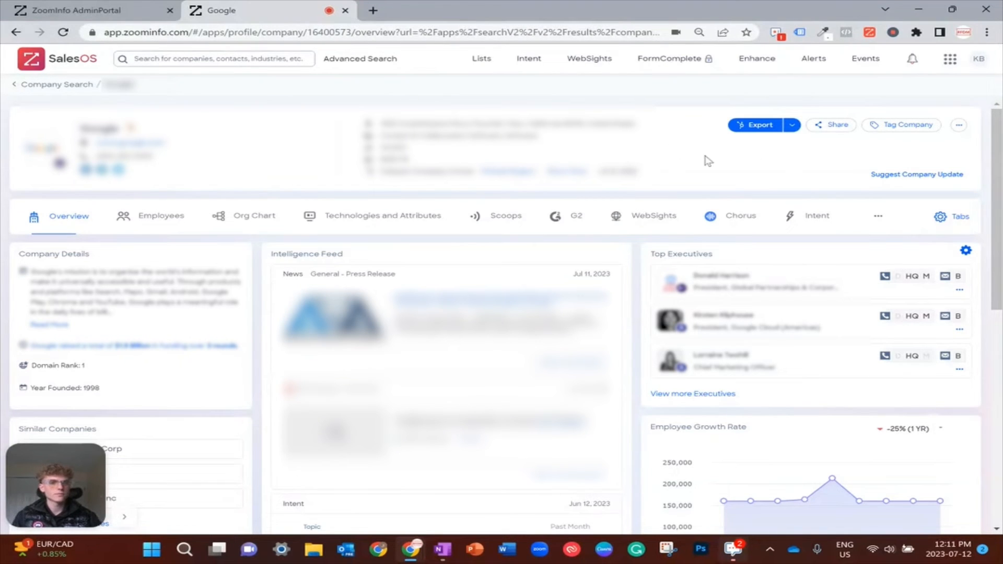
mouse_move(521, 209)
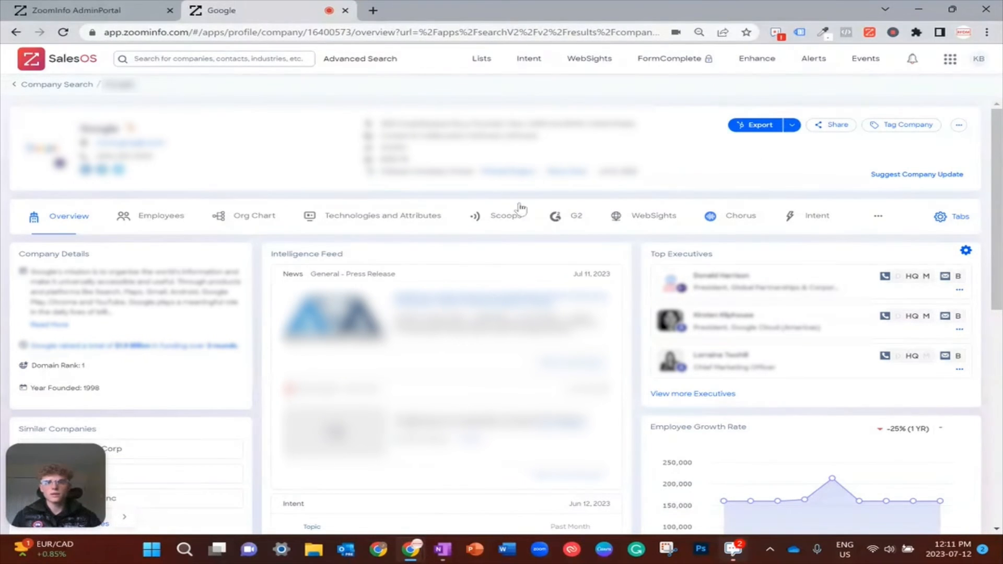
Show the company profile's WebSights visit insights for the past 24 hours.
scroll(down, 3)
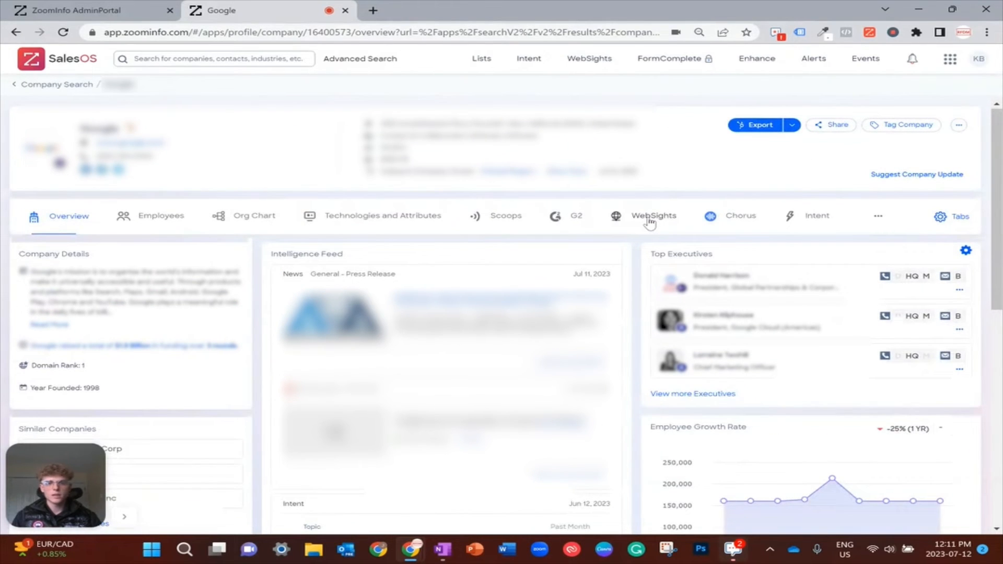
click(653, 215)
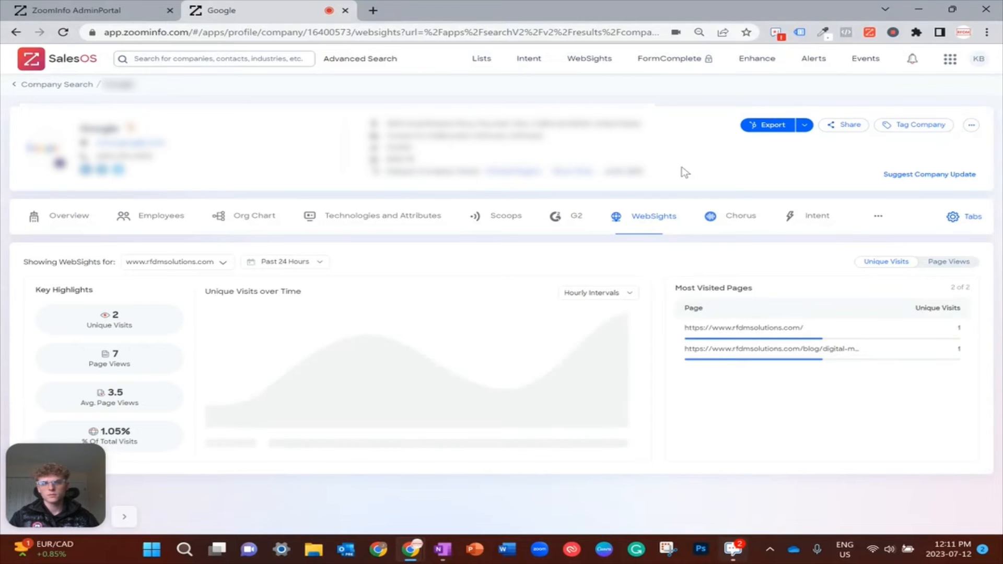
mouse_move(779, 283)
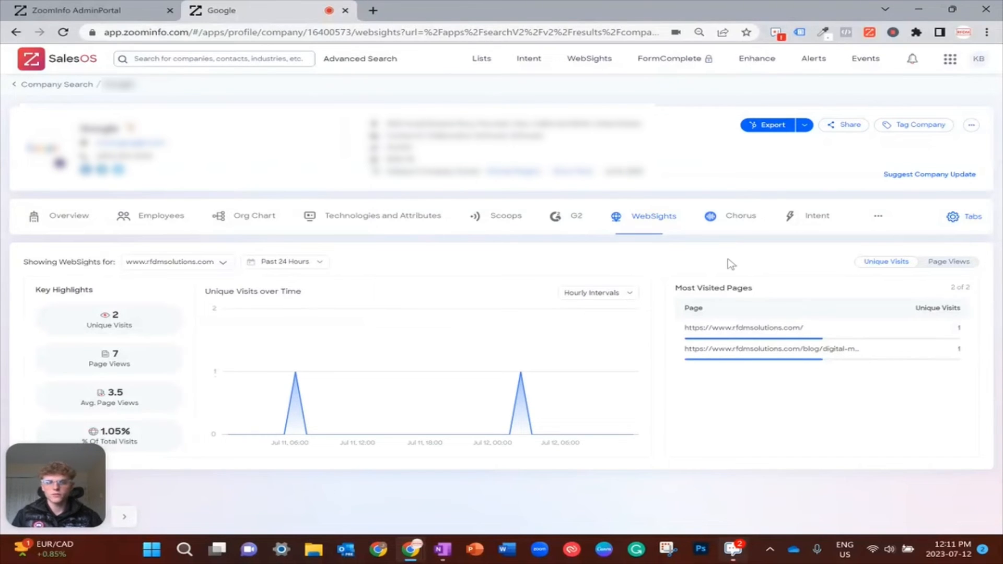
mouse_move(616, 260)
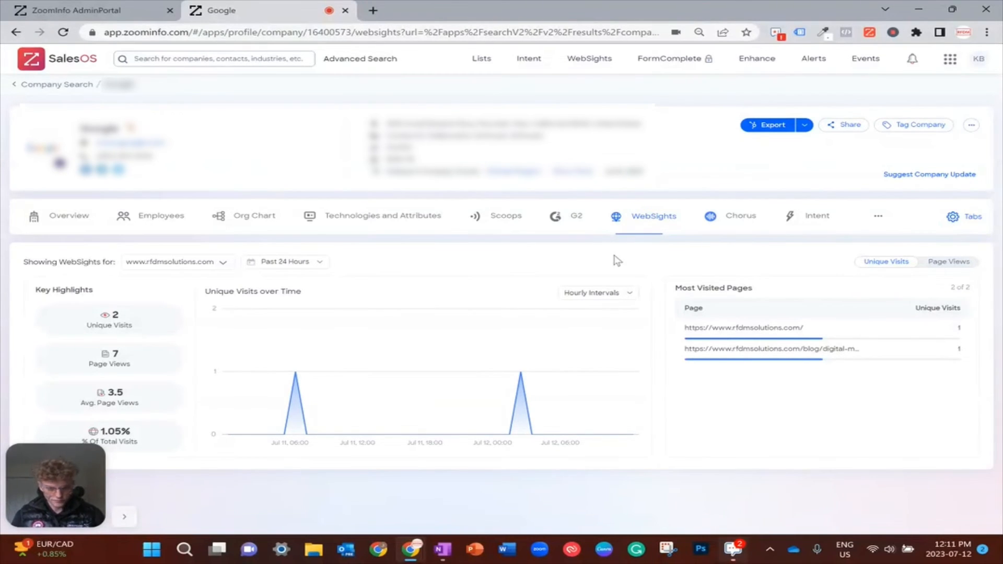
mouse_move(373, 274)
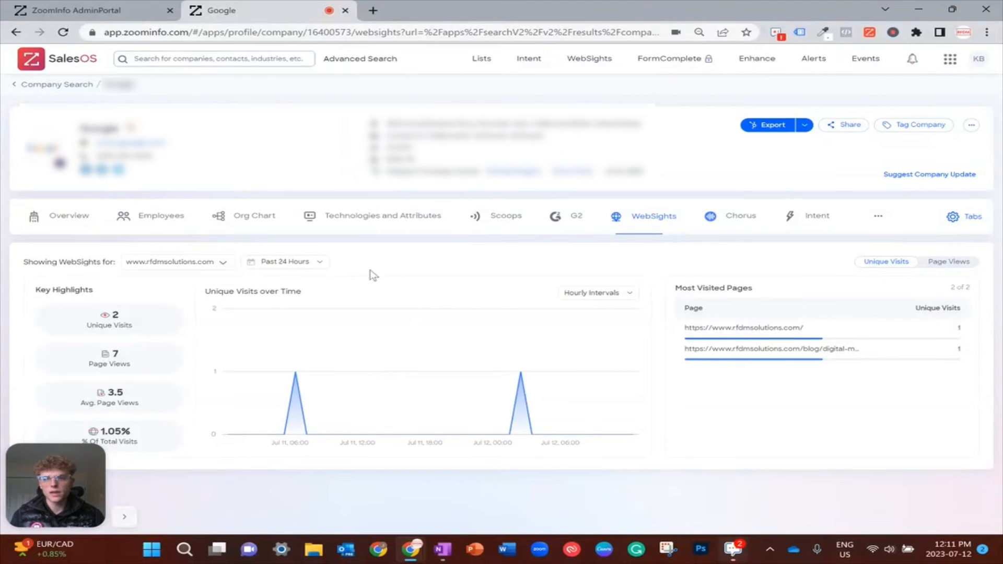
Expand the date range choices on the WebSights visits chart.
click(285, 261)
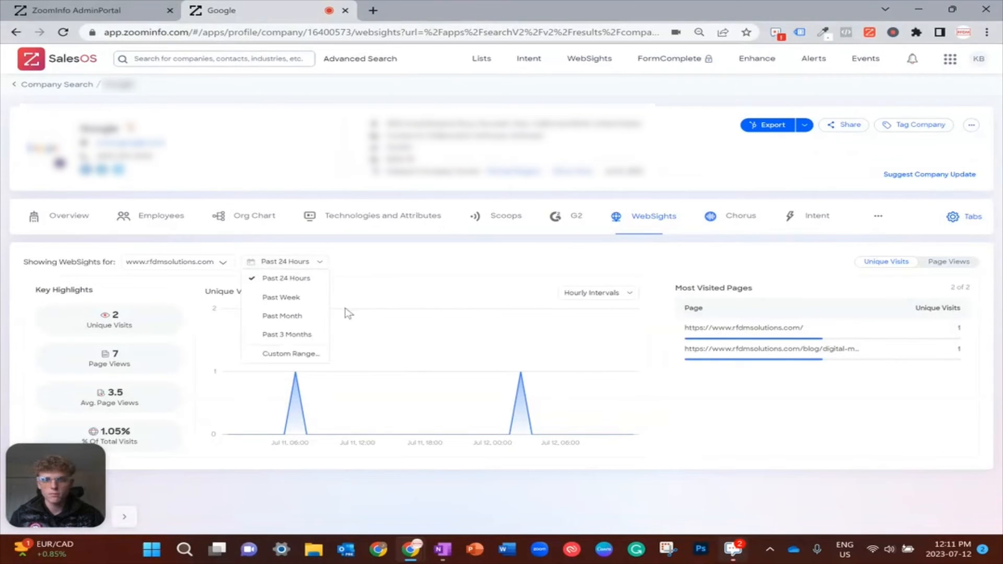
mouse_move(286, 334)
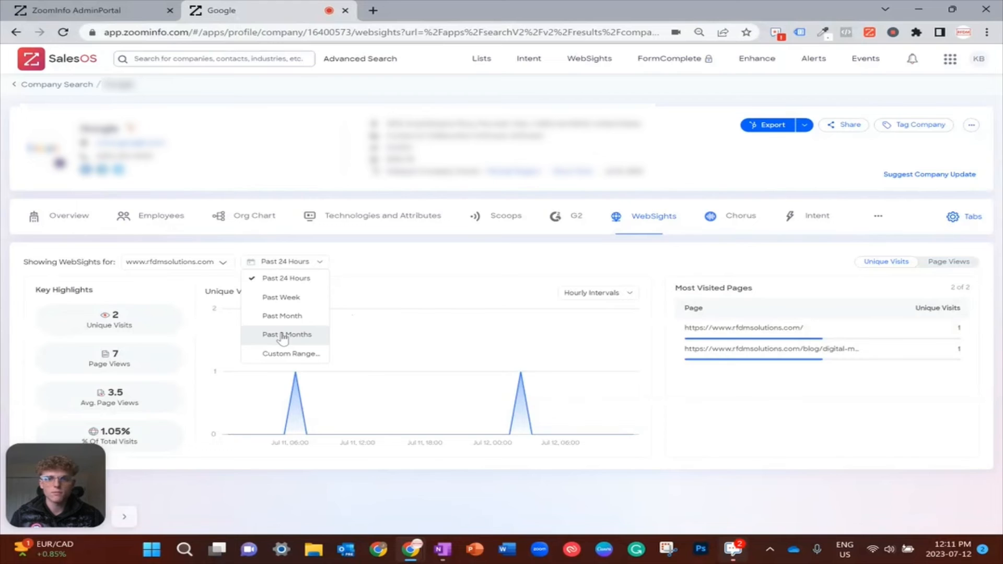
Set the range to Past 3 Months (24 unique visits, 47 page views) and switch to Page Views.
click(286, 334)
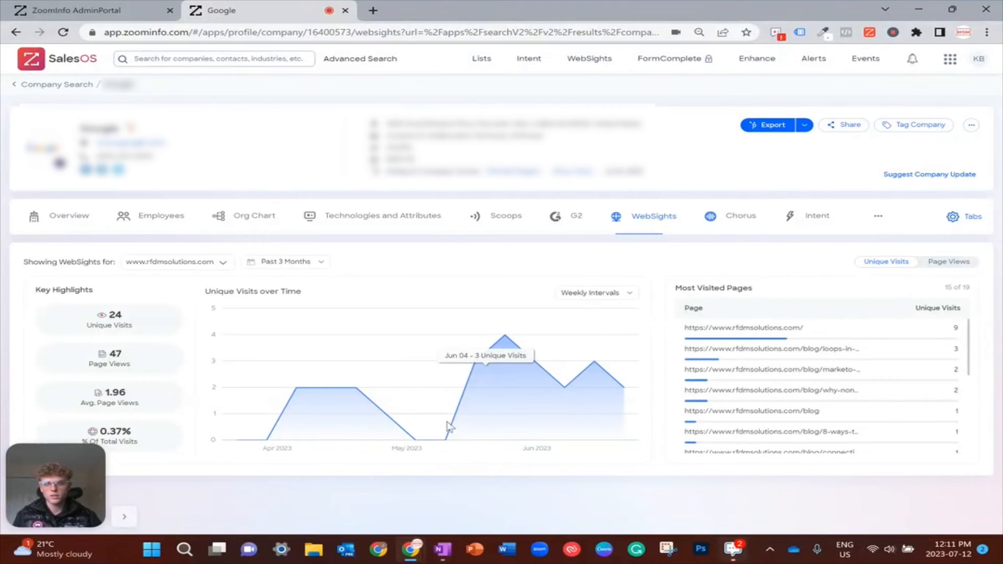
mouse_move(118, 307)
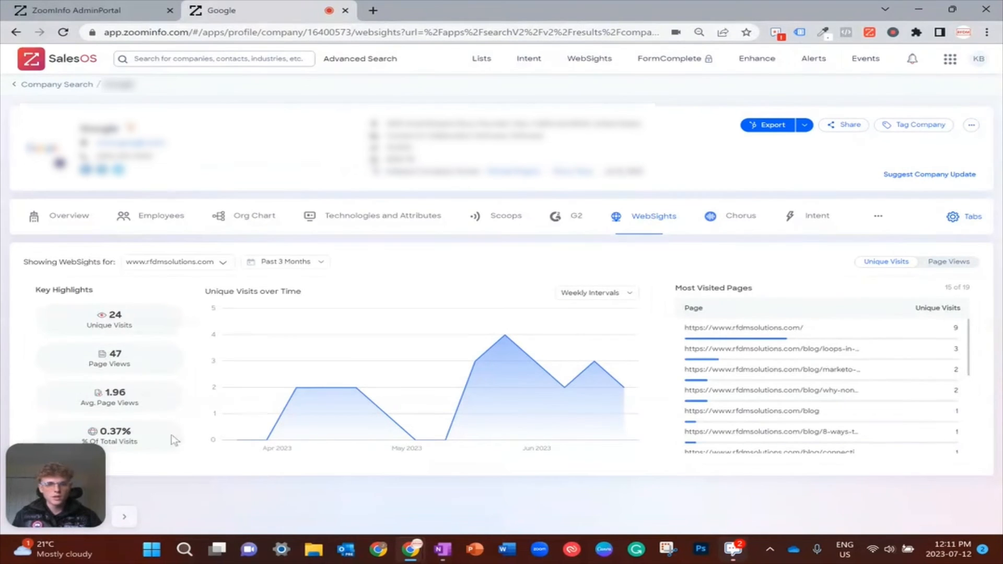
scroll(down, 3)
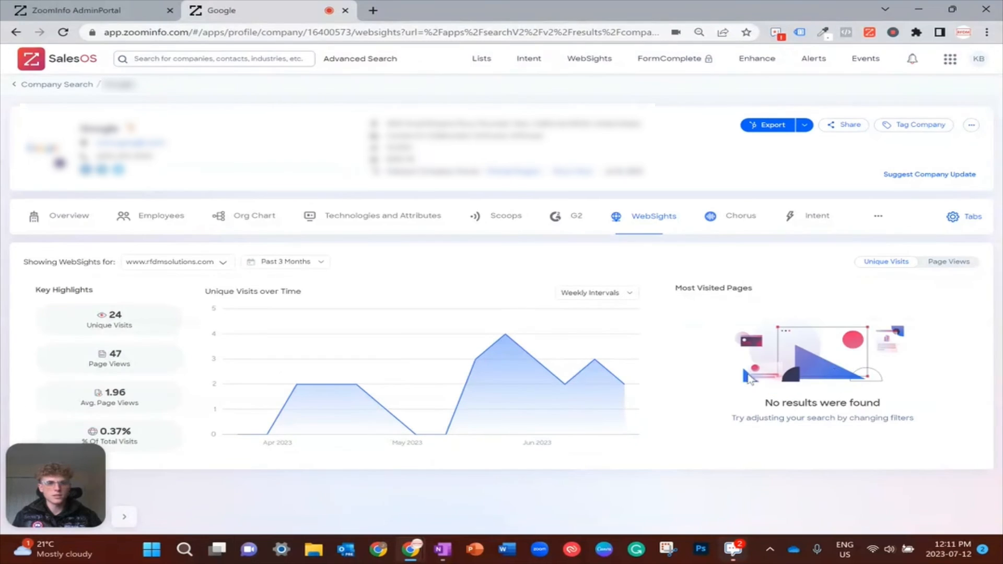
mouse_move(312, 359)
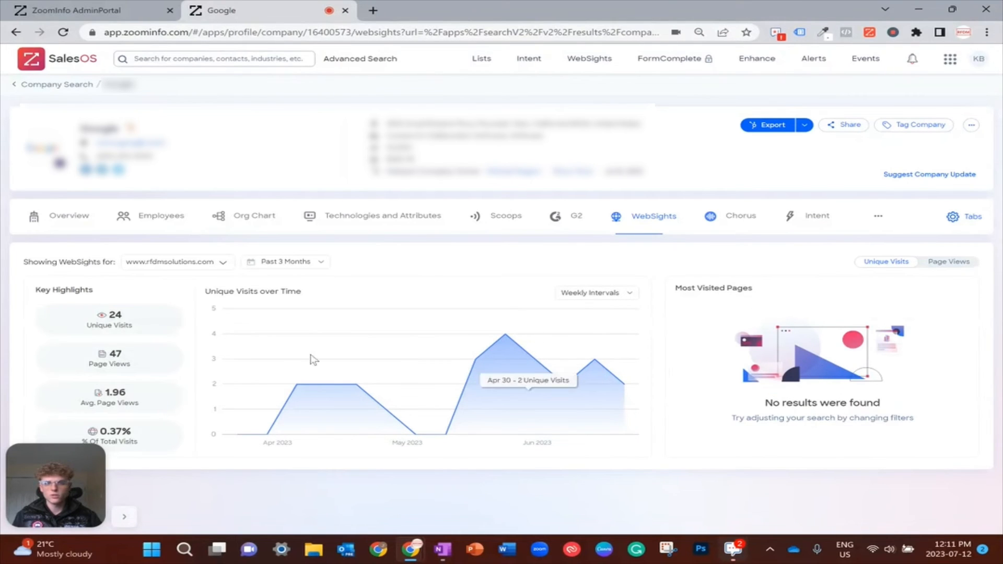
click(948, 261)
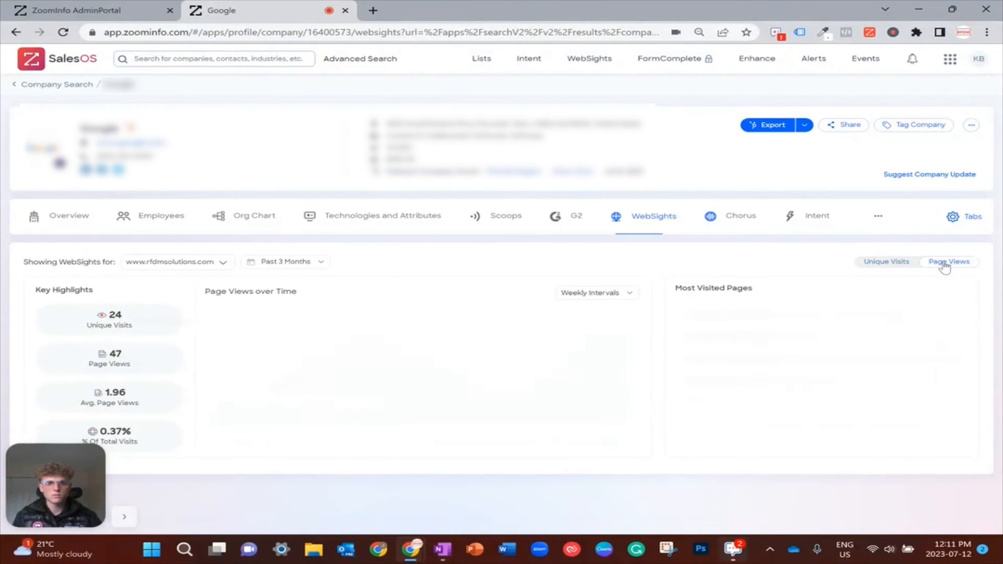
Confirm Page Views as the metric, ranking 19 most visited pages with the homepage at 22 views.
click(948, 261)
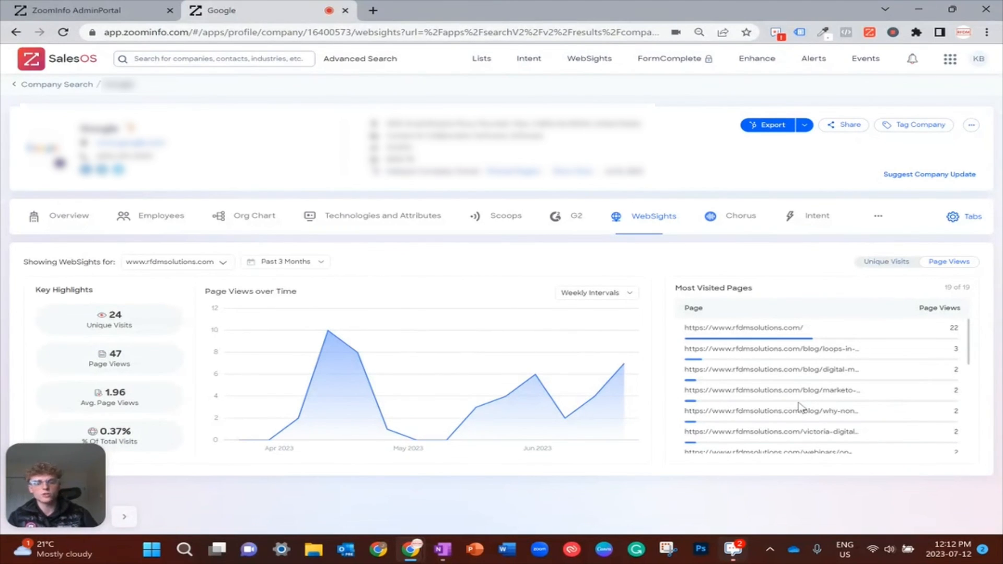
mouse_move(842, 365)
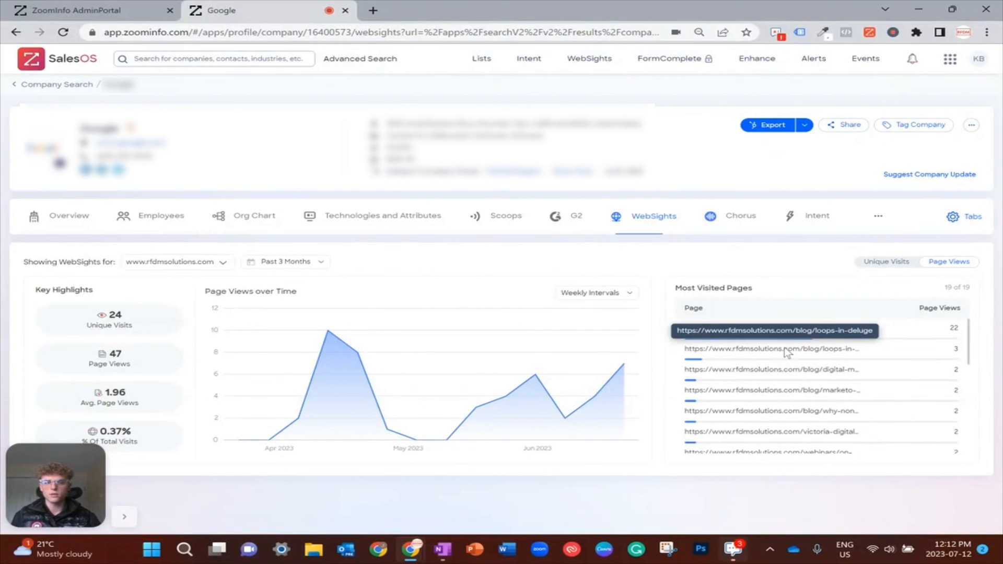
mouse_move(761, 376)
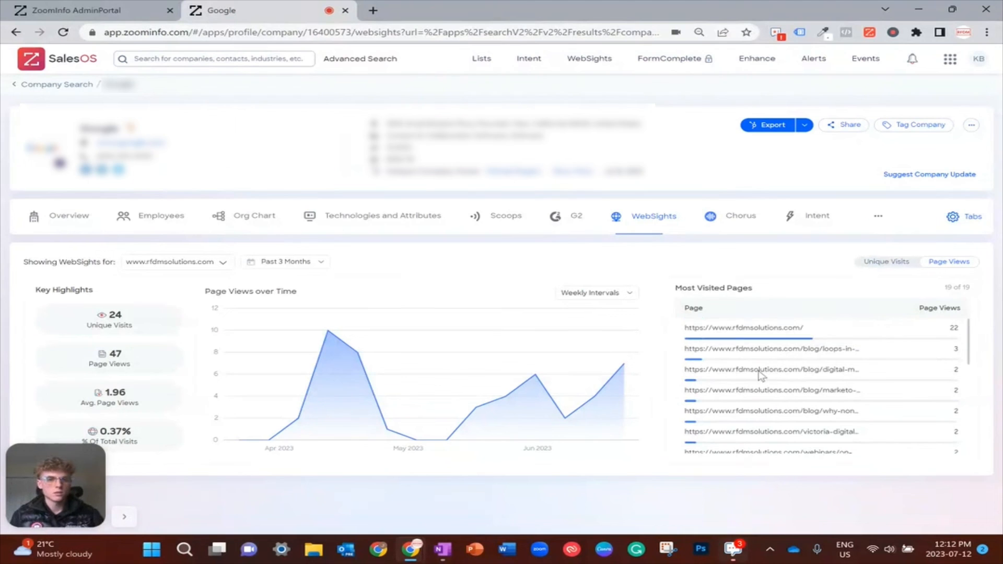
mouse_move(813, 296)
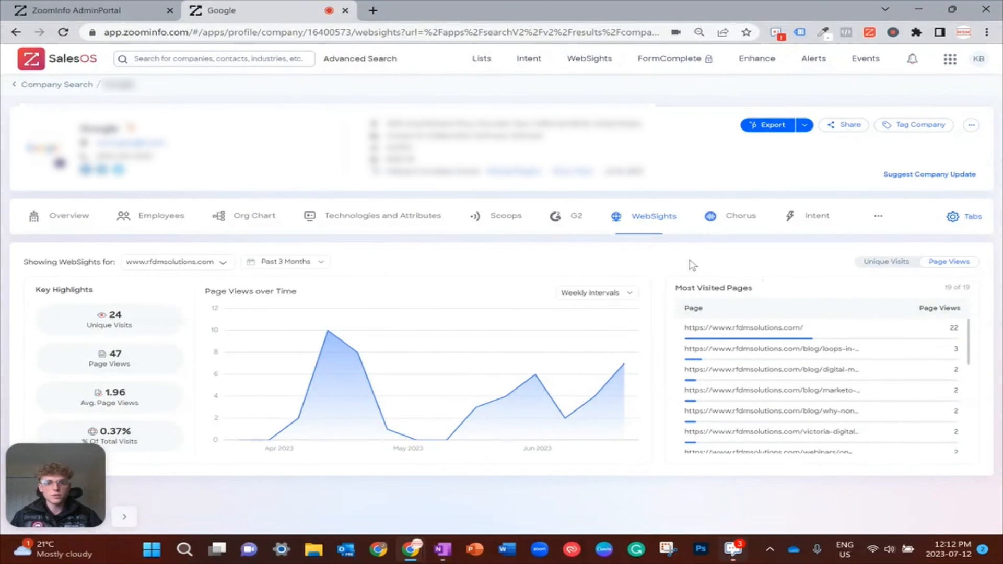
mouse_move(651, 291)
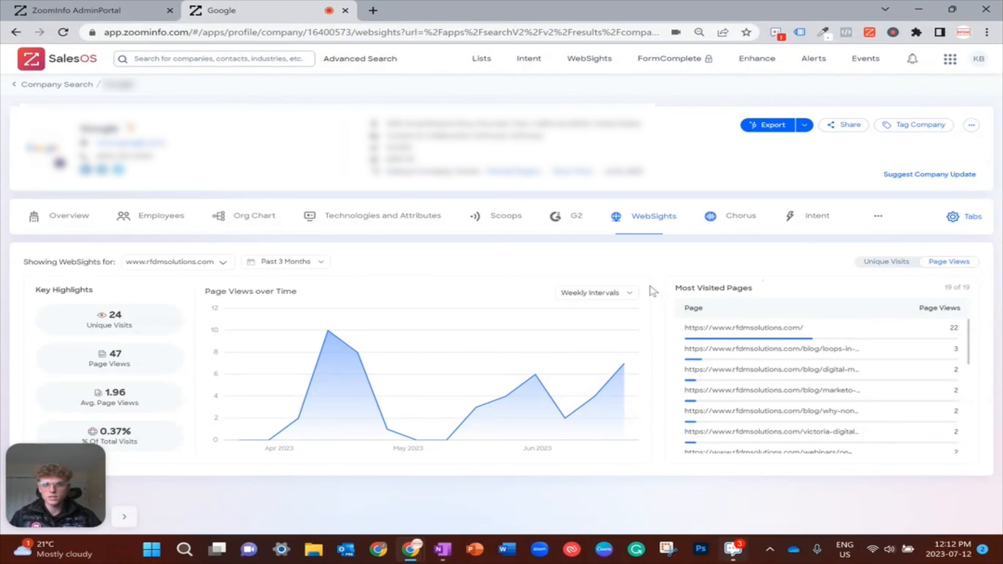
mouse_move(690, 293)
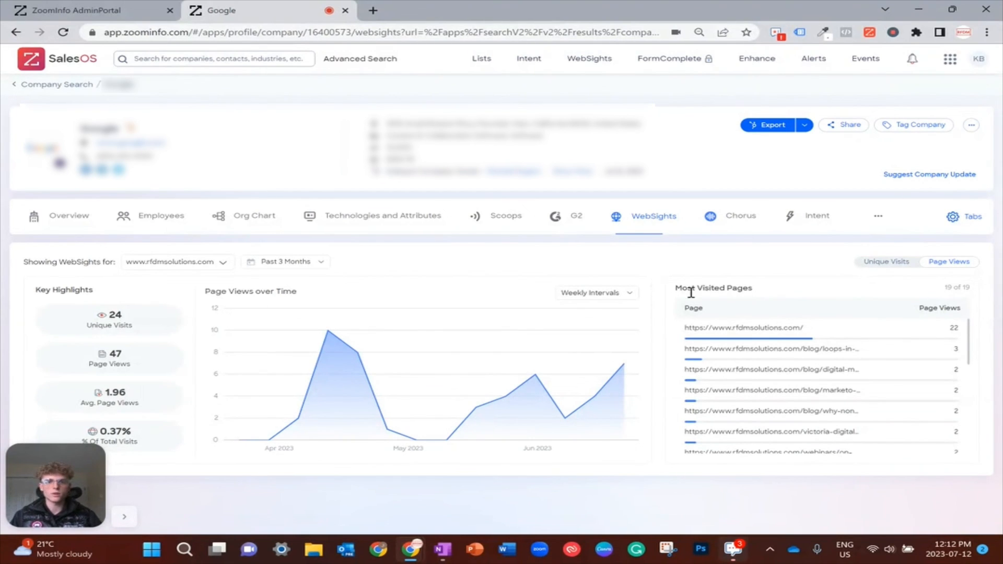
mouse_move(654, 283)
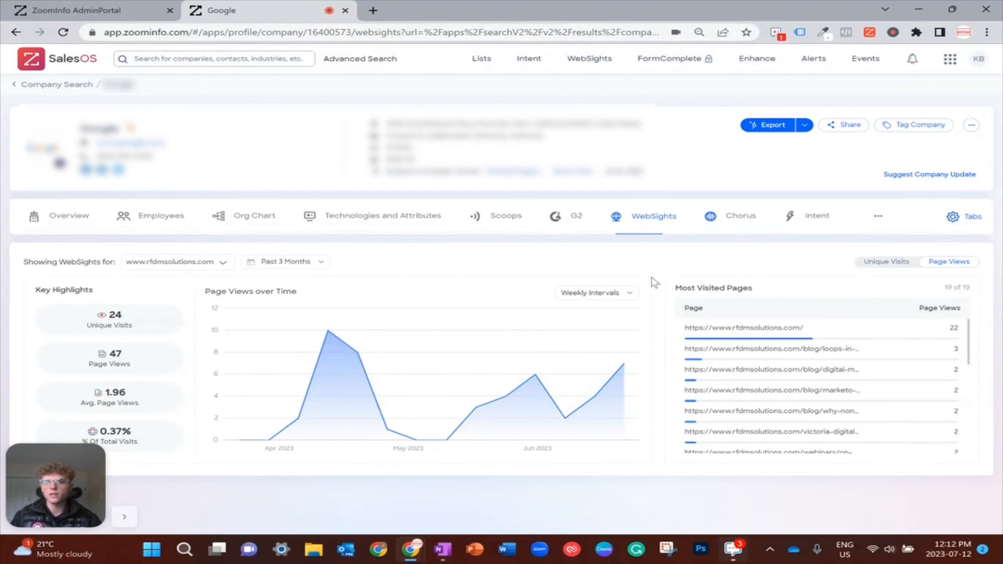
mouse_move(125, 517)
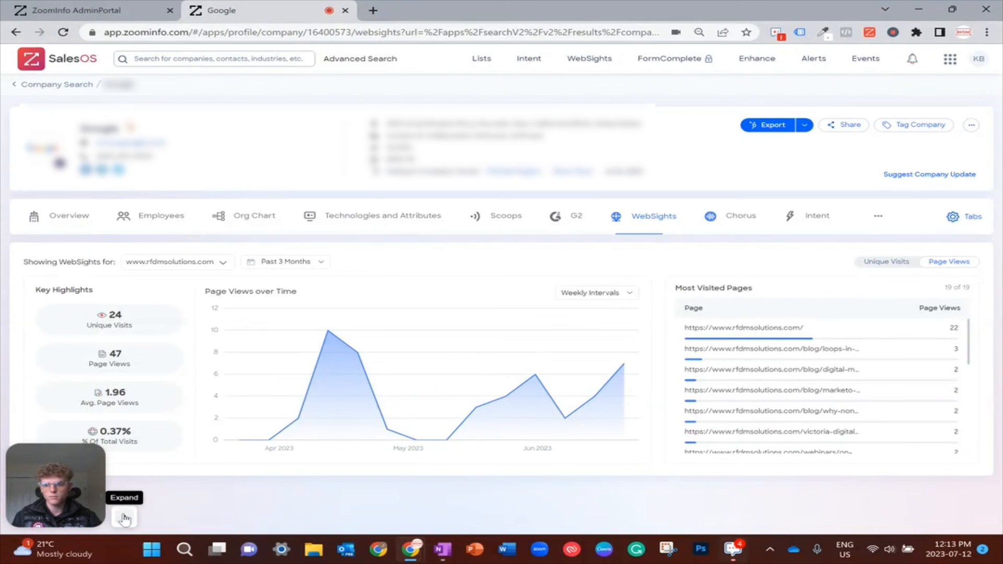
click(124, 518)
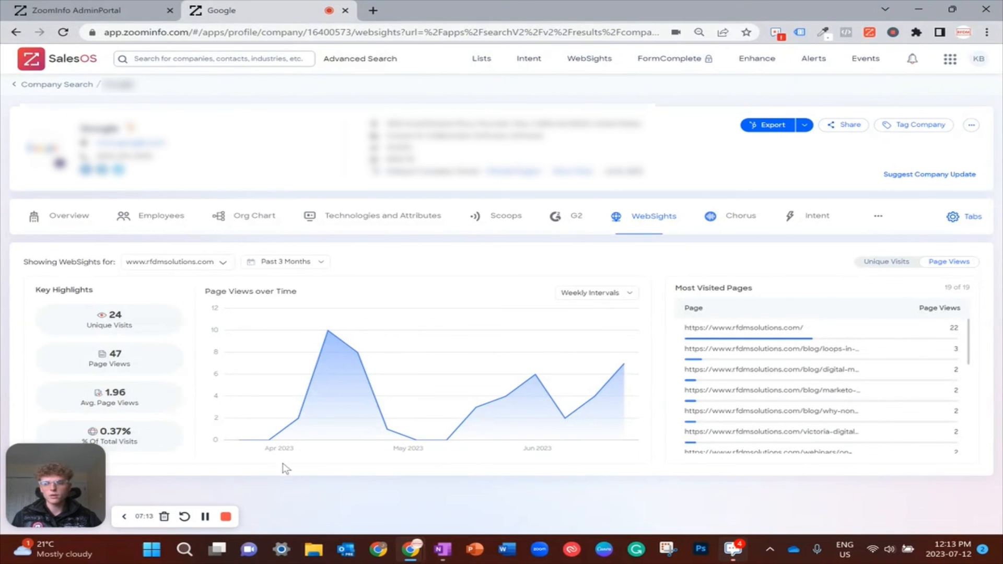